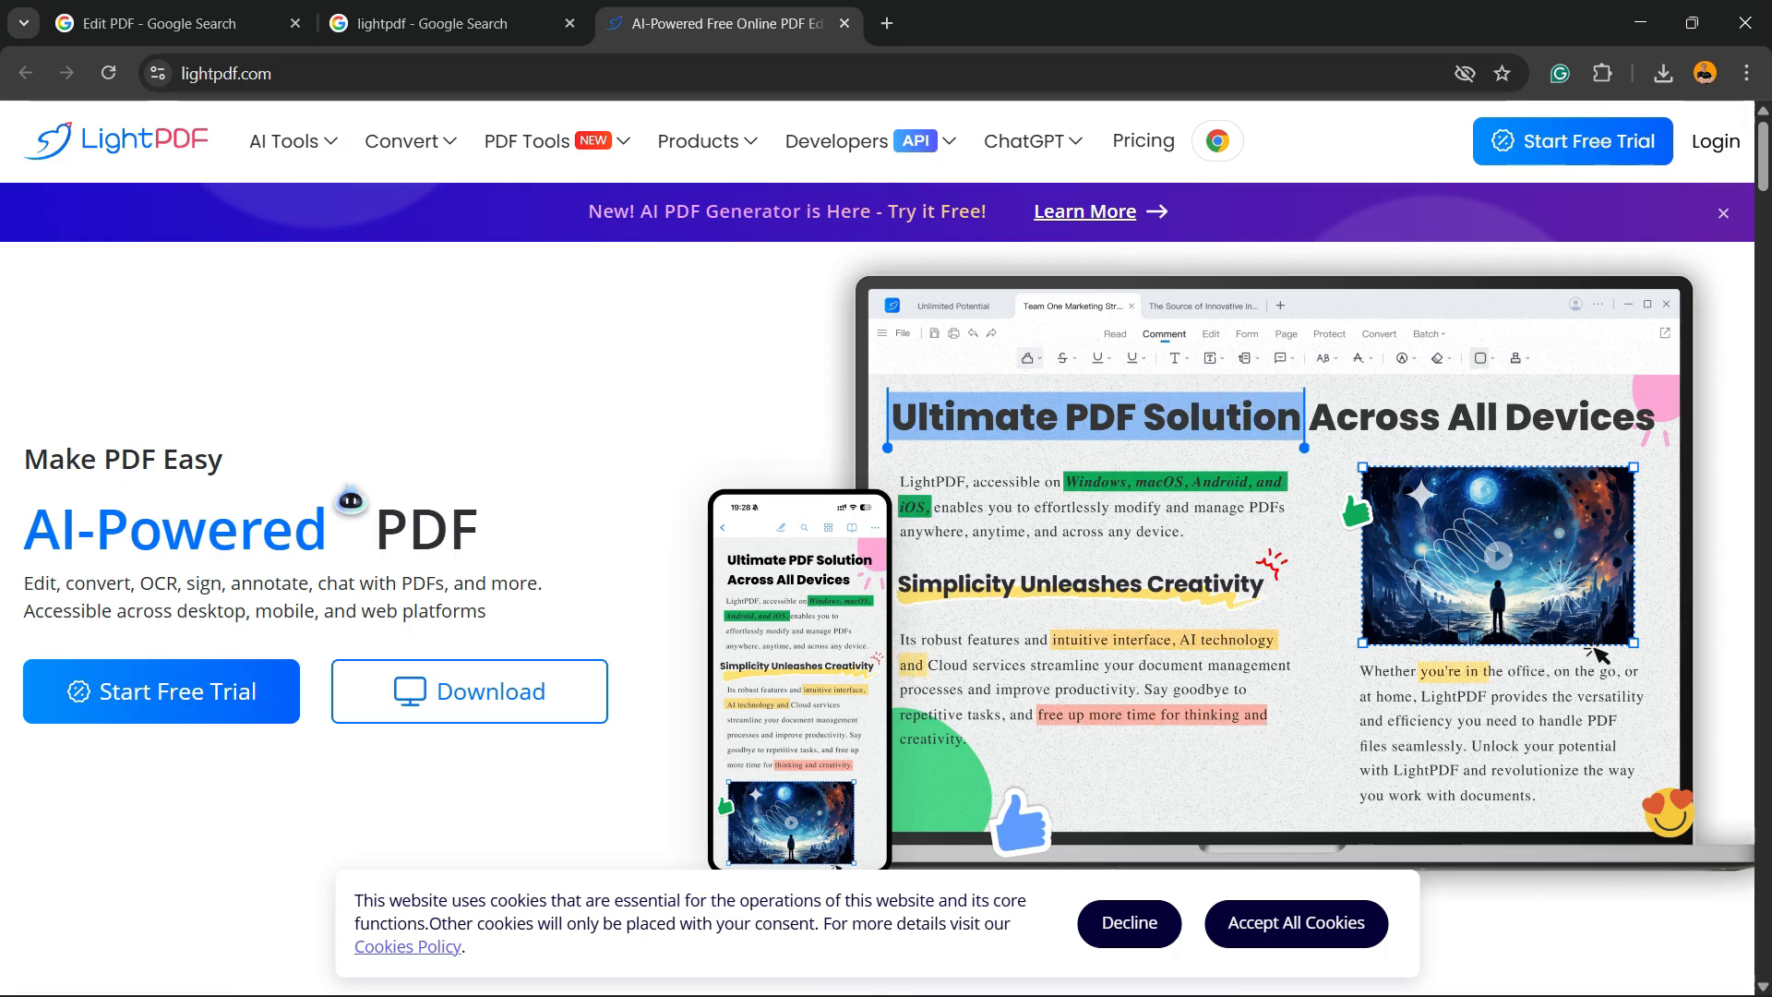
# - Go from the PDF Tools menu to LightPDF's online Edit PDF page
pyautogui.click(526, 140)
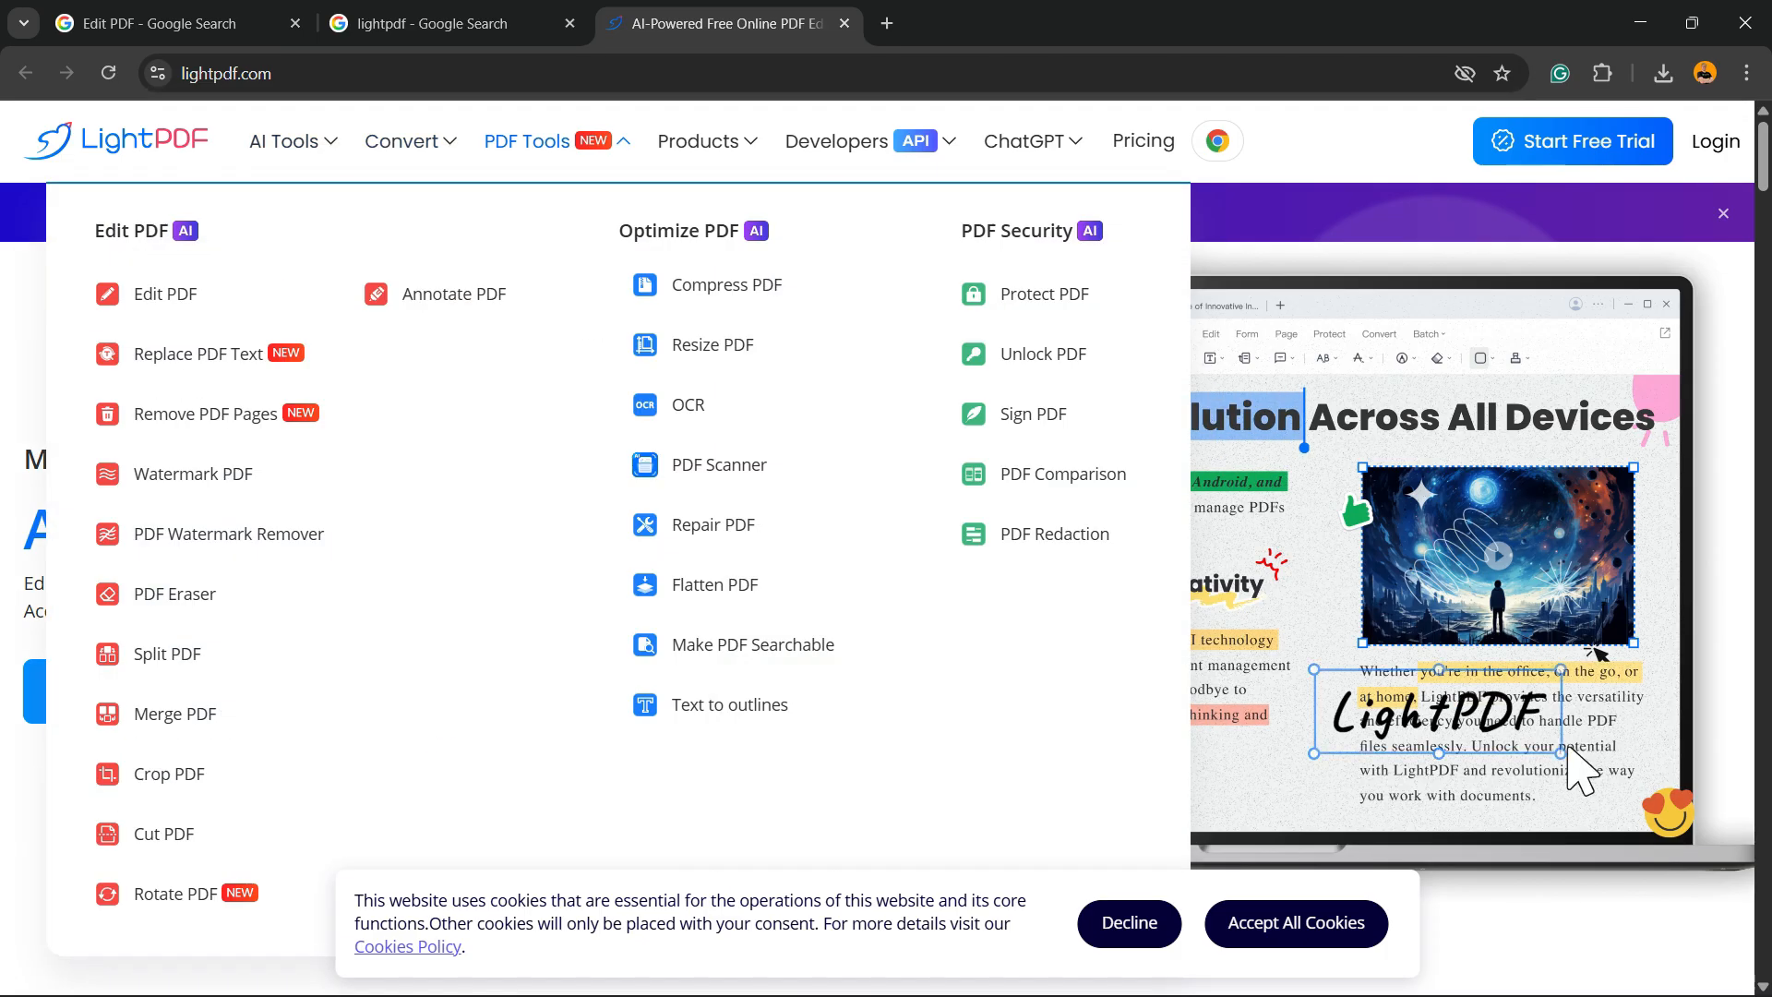
pyautogui.moveTo(164, 293)
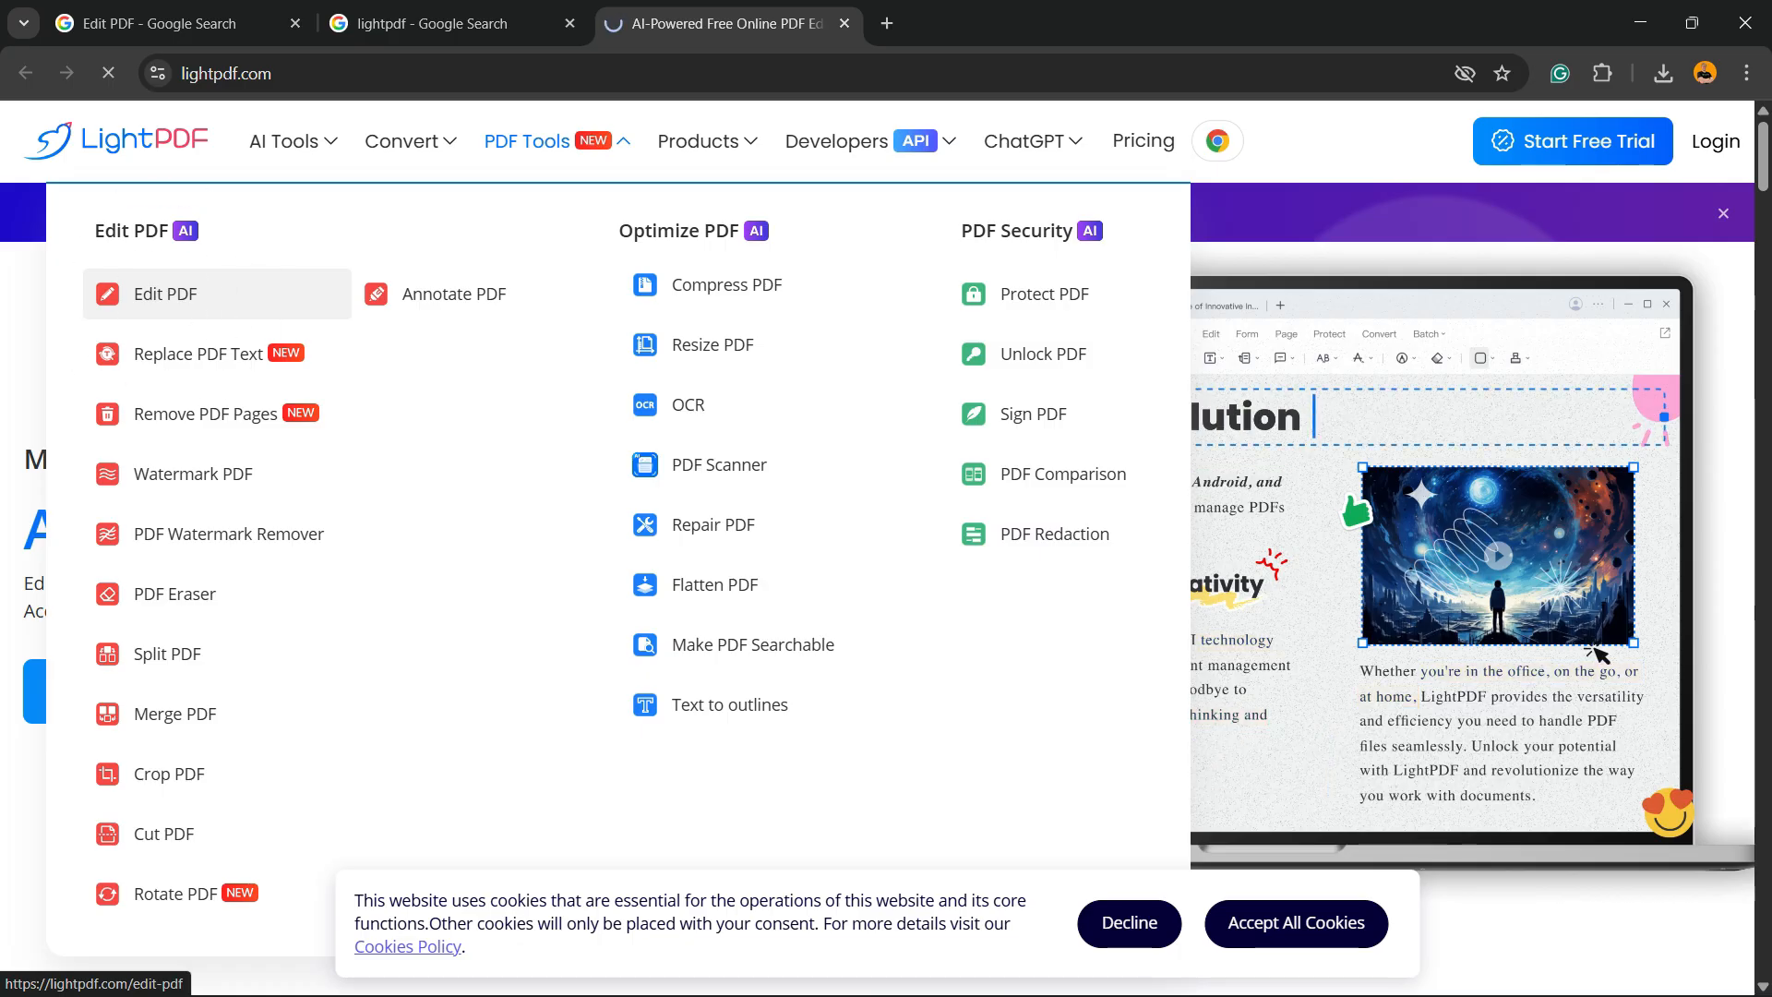
pyautogui.click(166, 293)
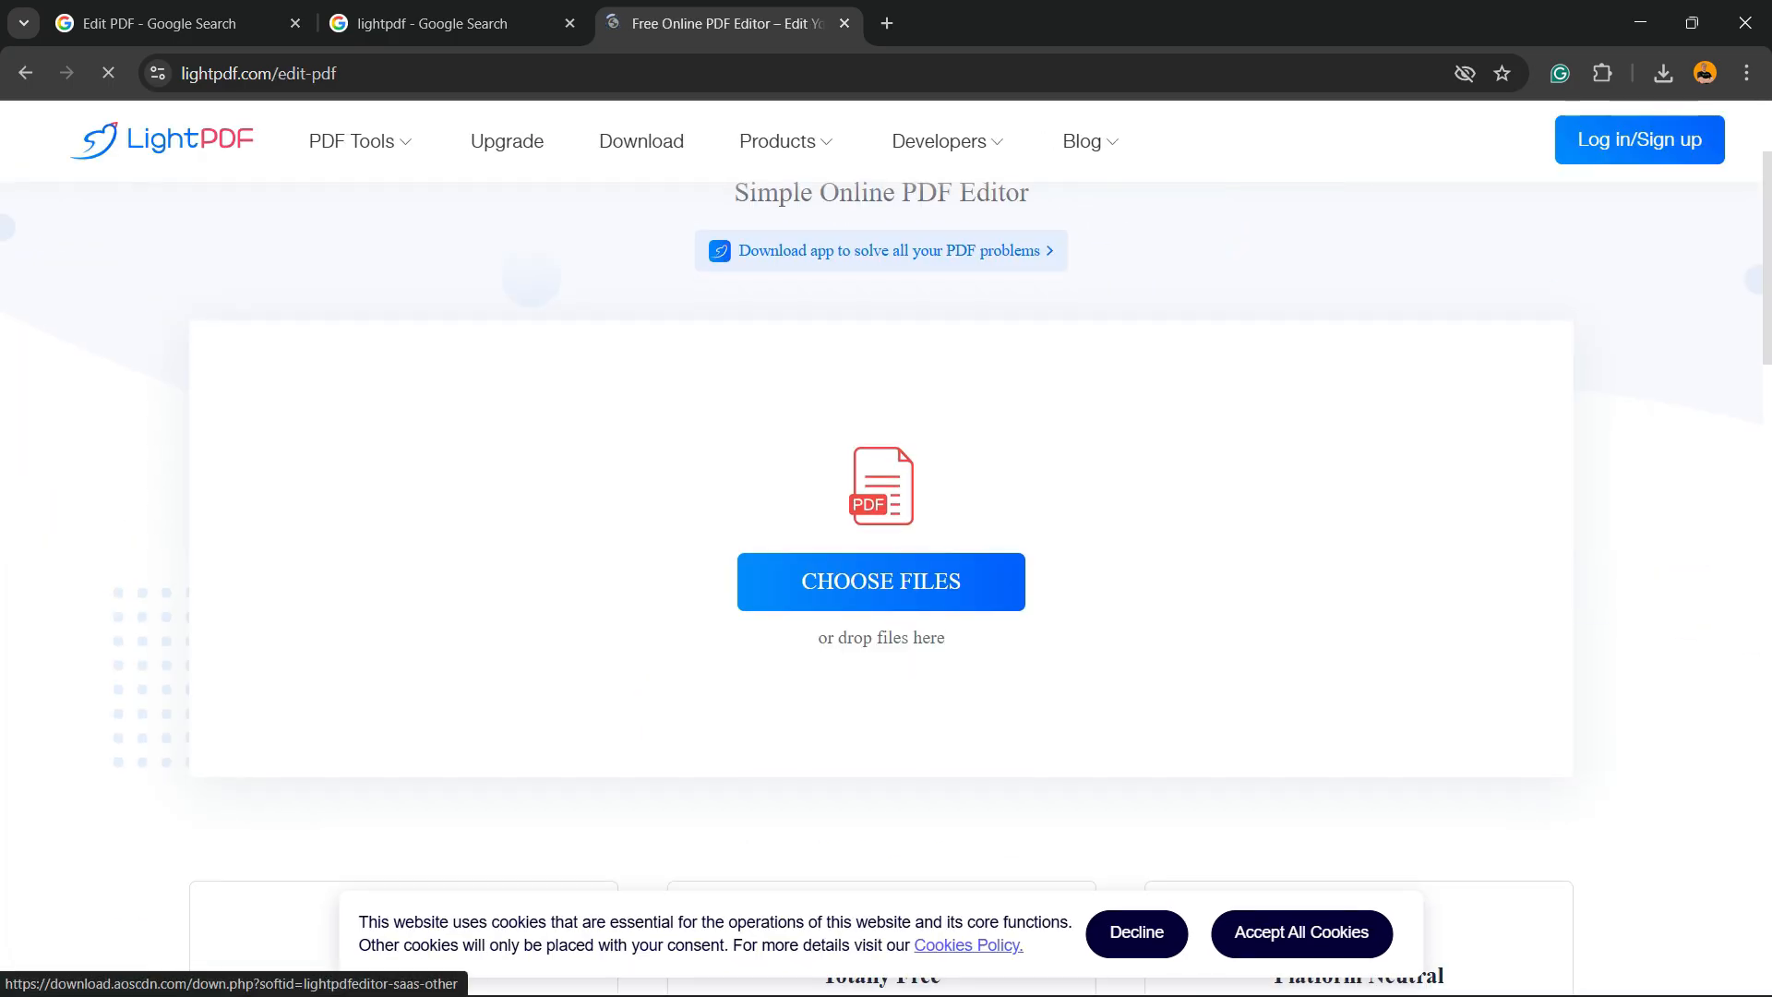
# - Choose the WordPress PDF for upload and browse the page while it uploads
pyautogui.click(878, 581)
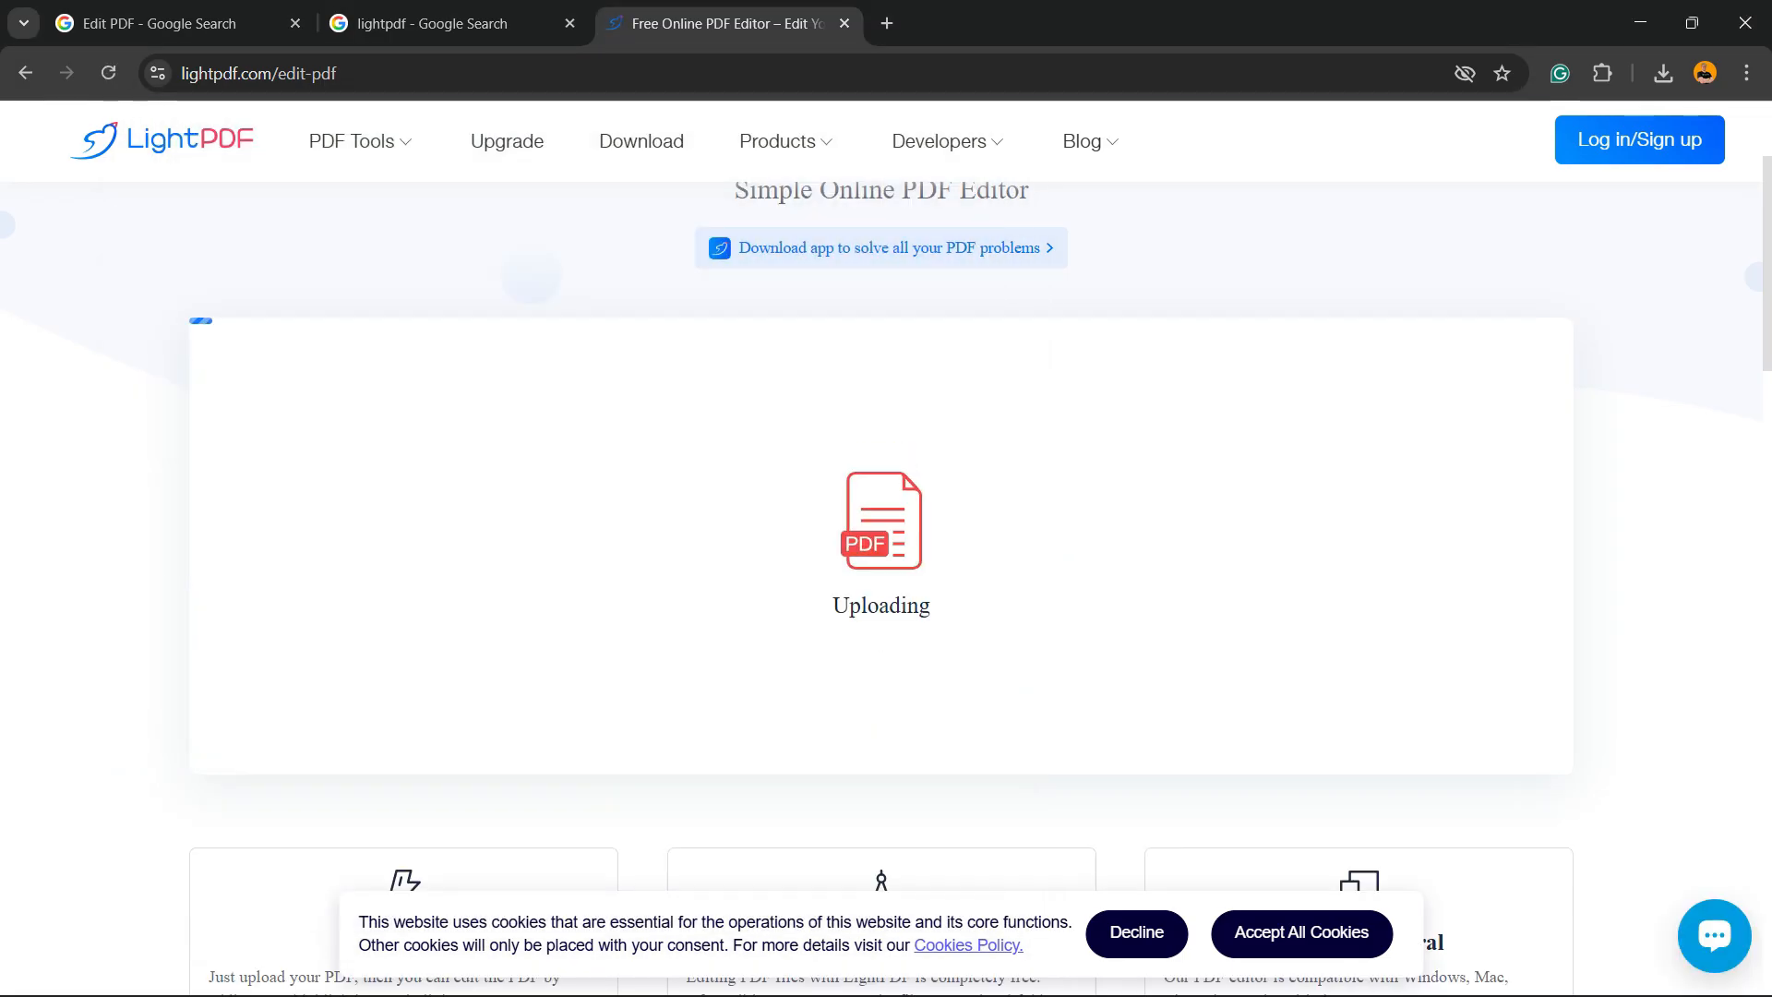
pyautogui.scroll(-3)
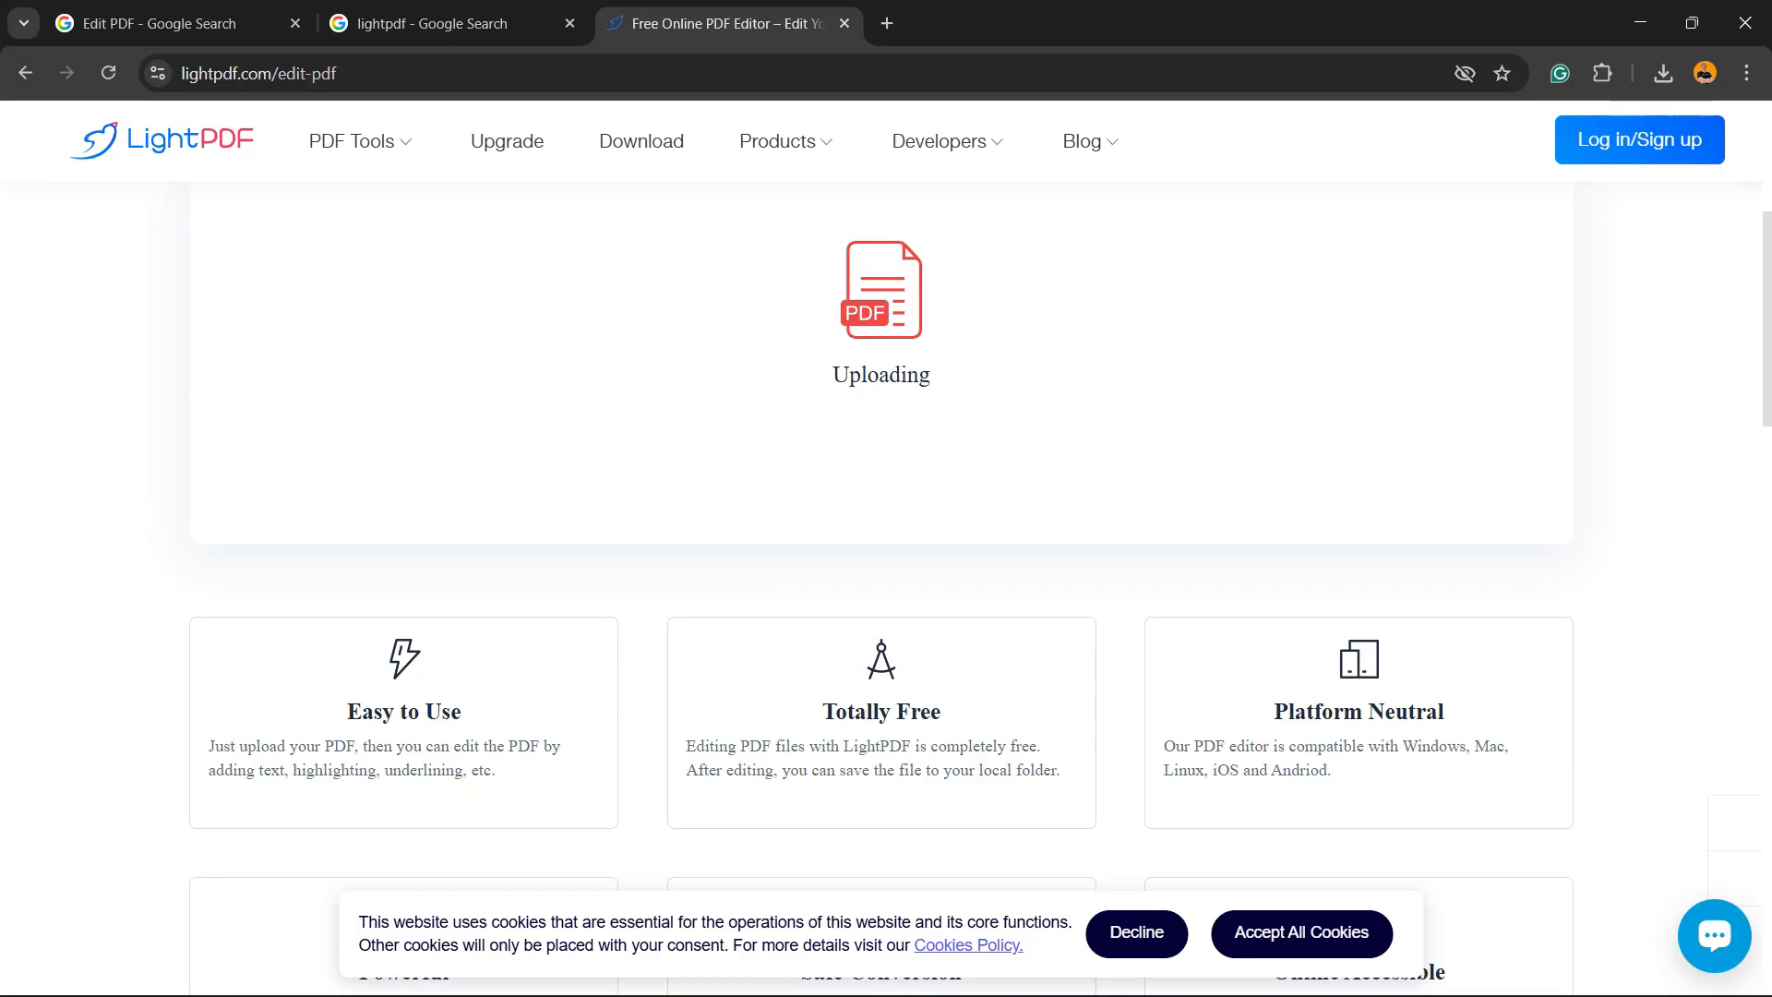
pyautogui.scroll(3)
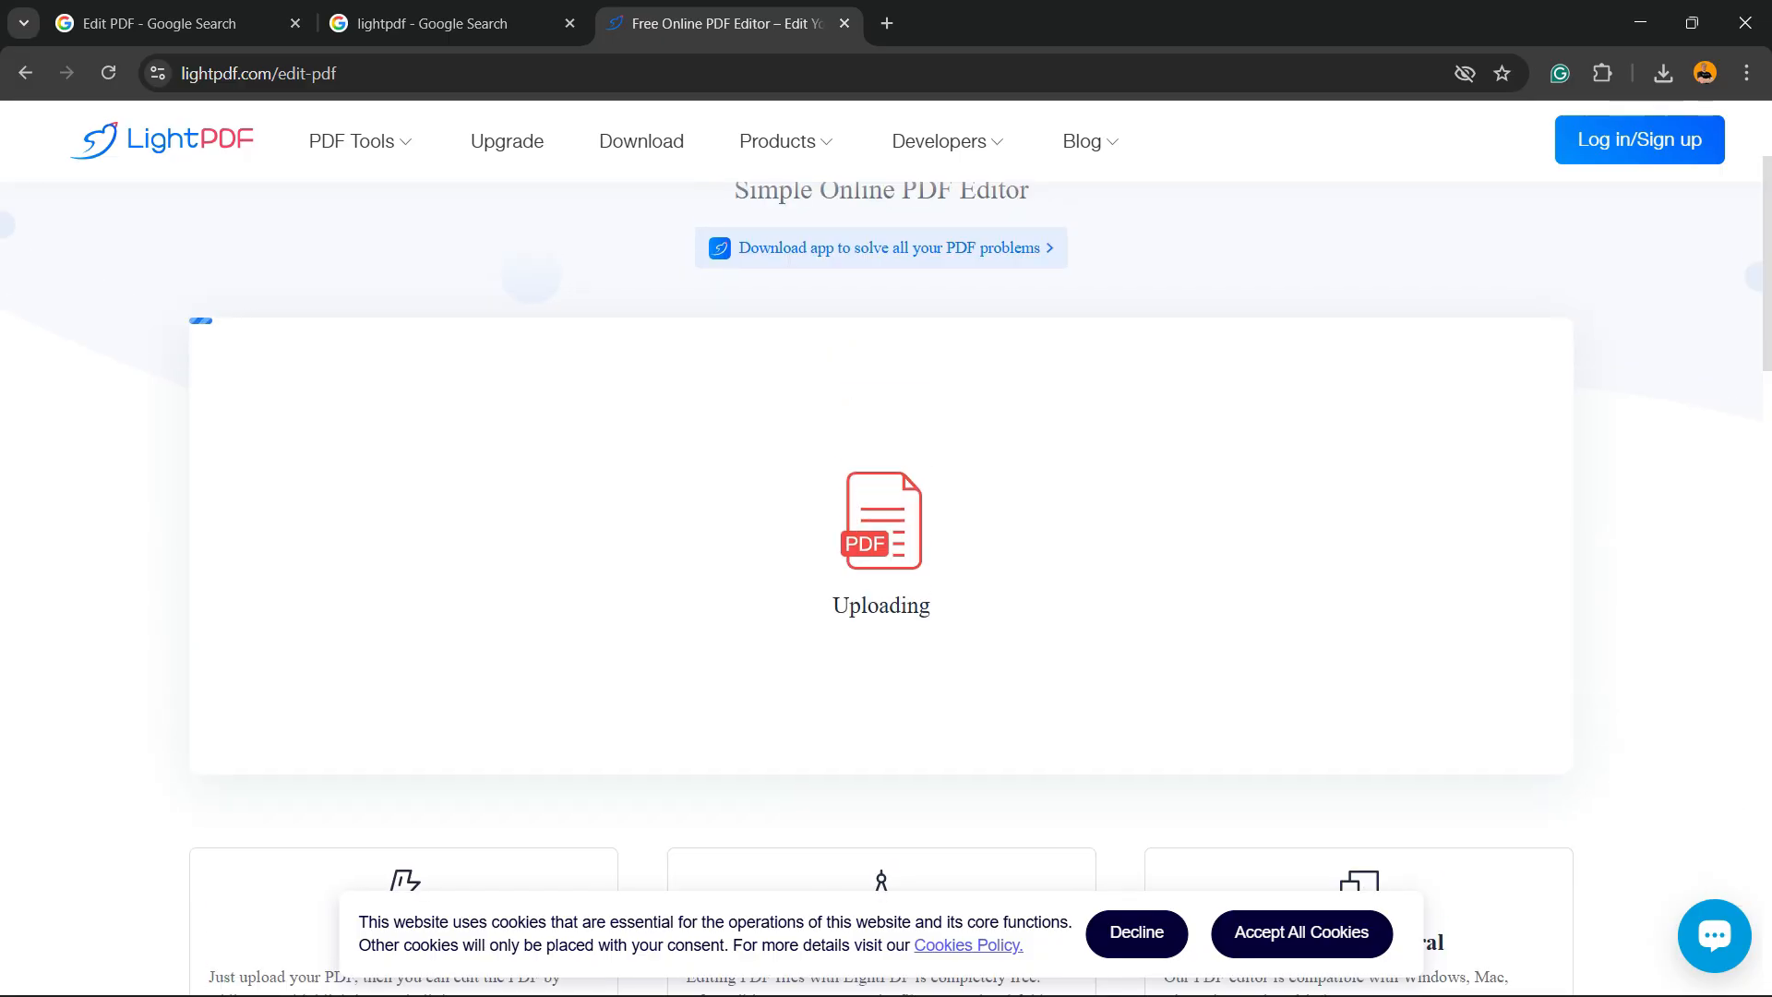
pyautogui.scroll(3)
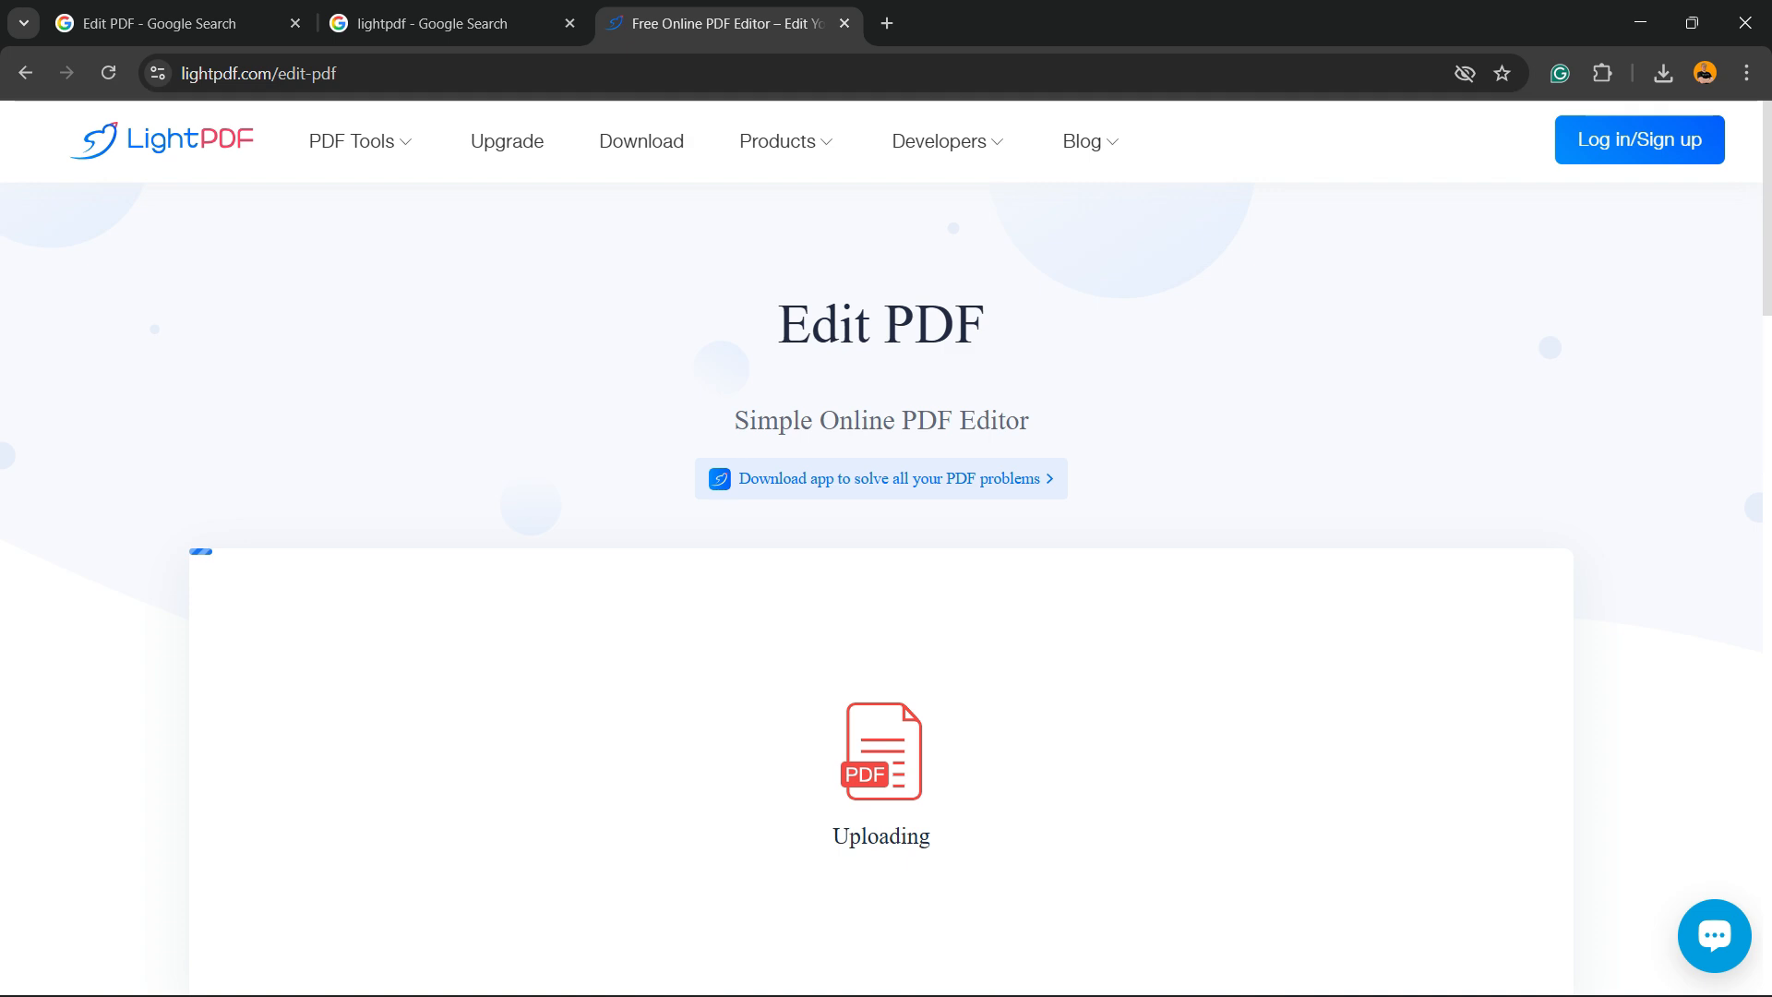
pyautogui.scroll(-3)
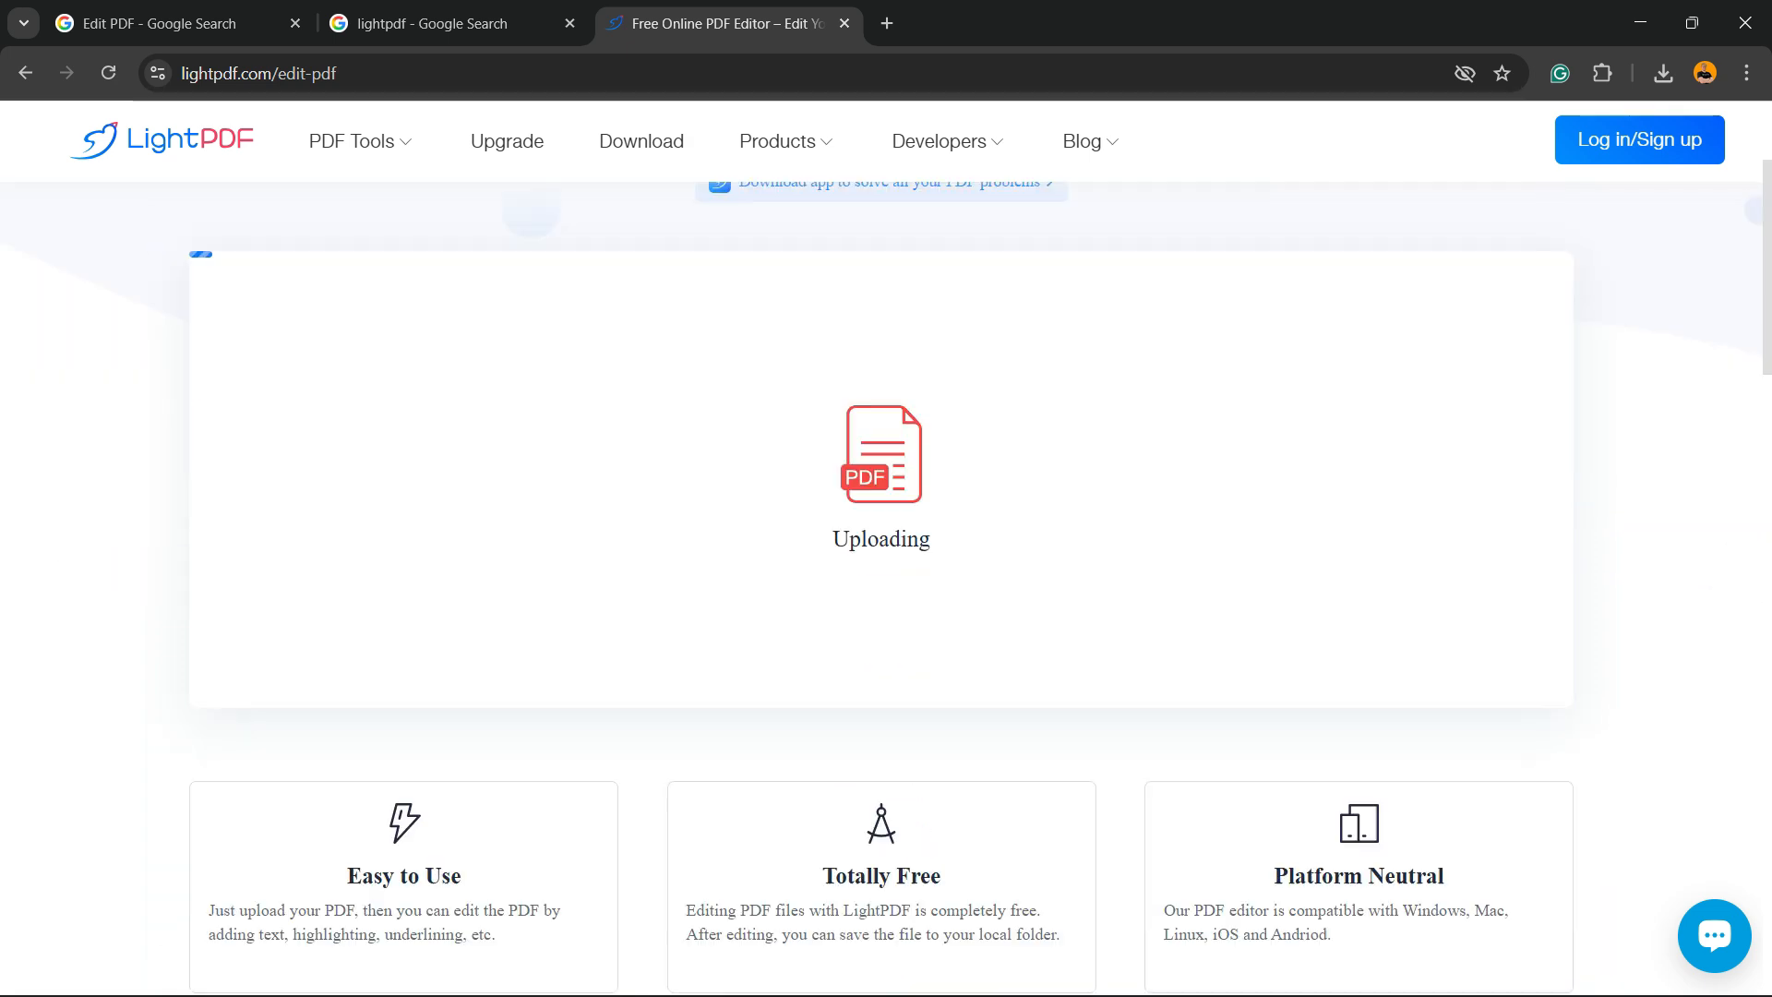
pyautogui.scroll(3)
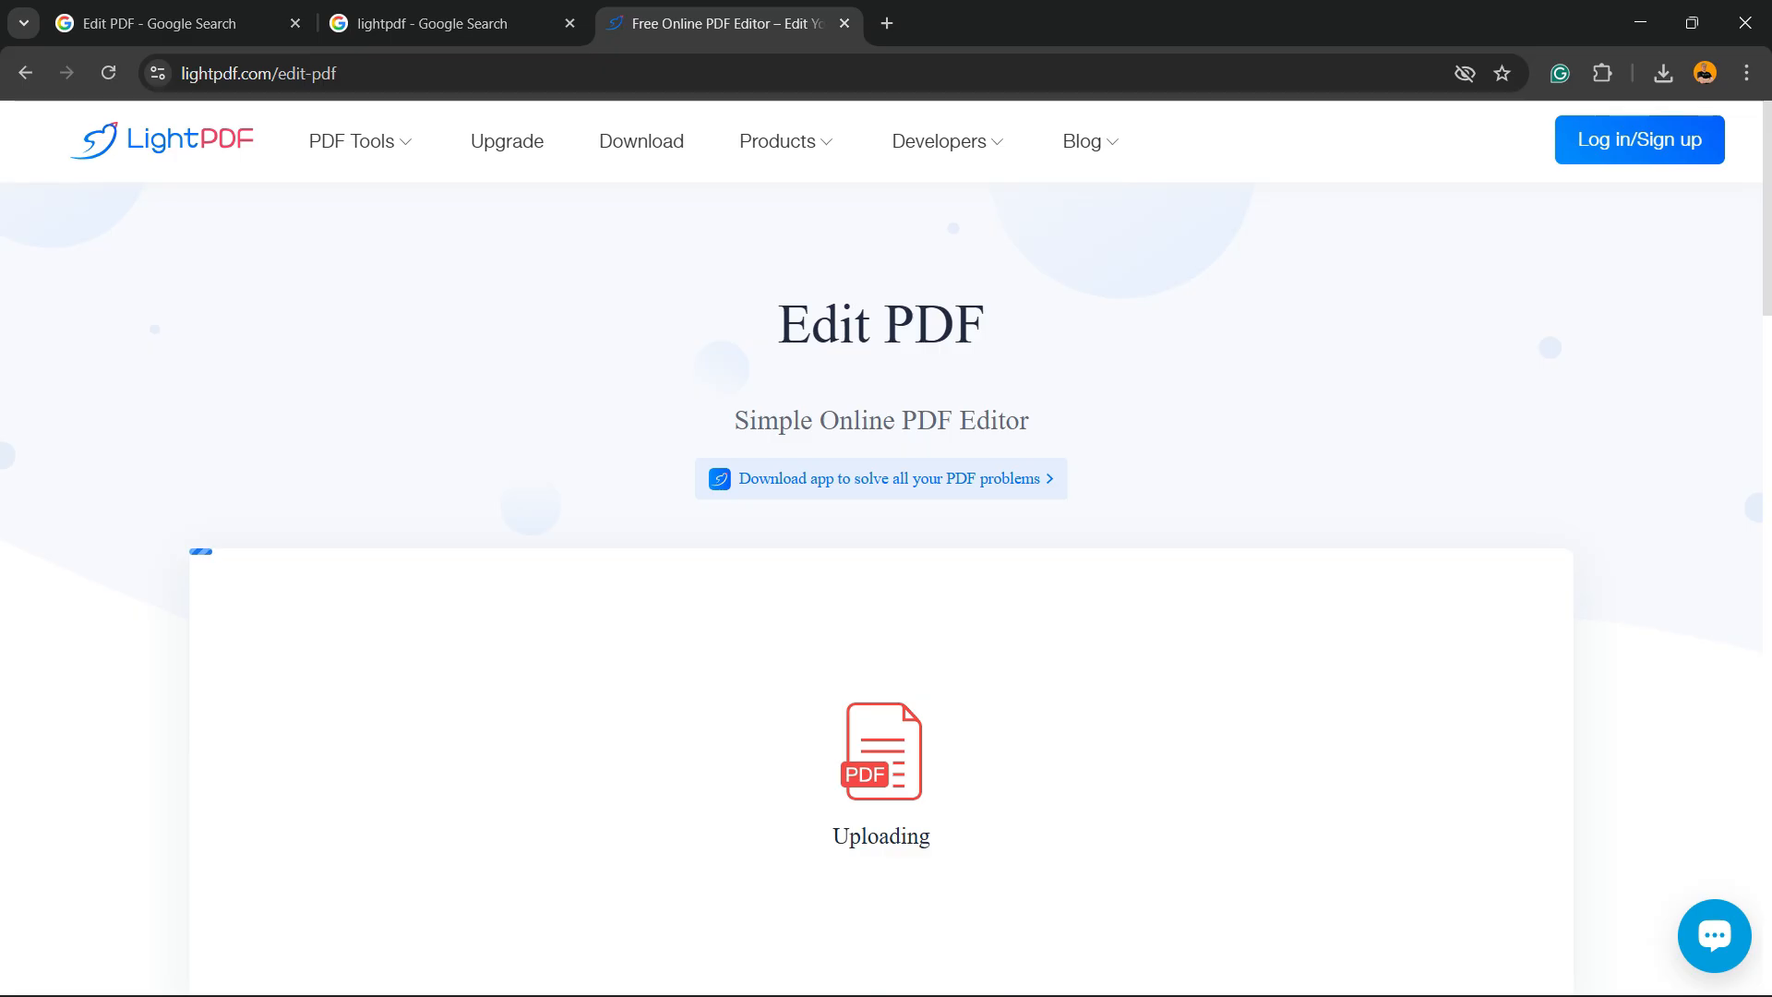
pyautogui.scroll(-3)
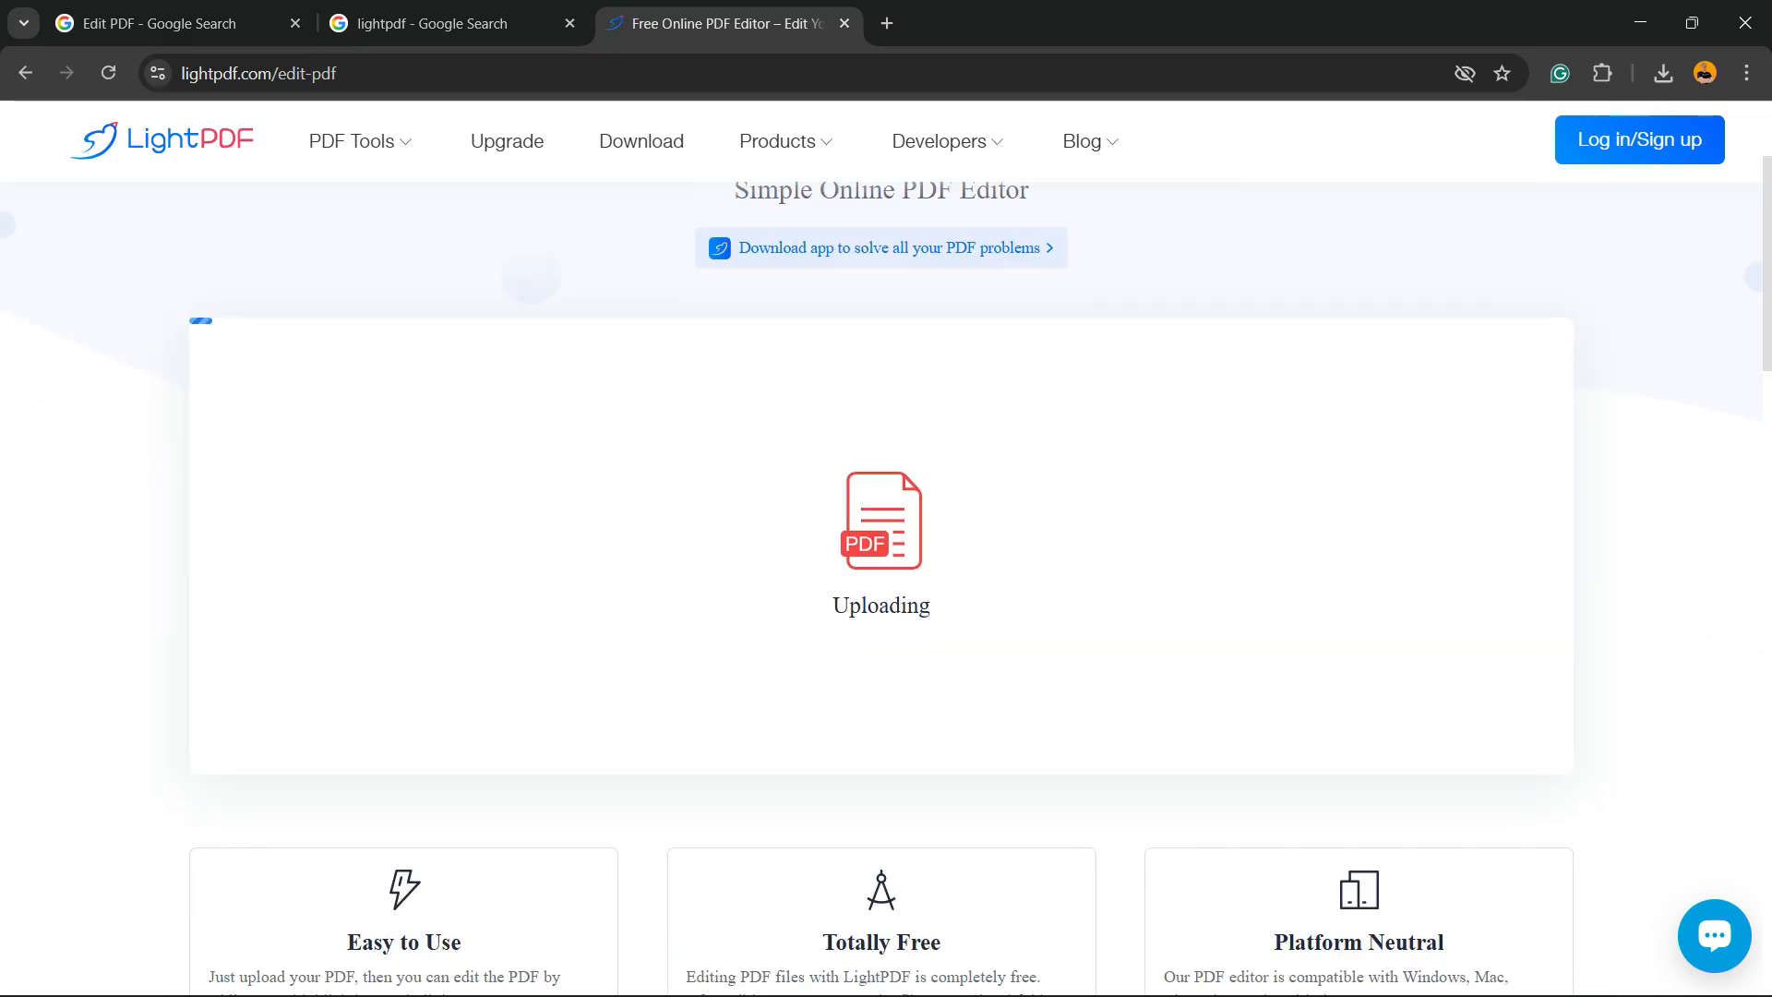
pyautogui.scroll(3)
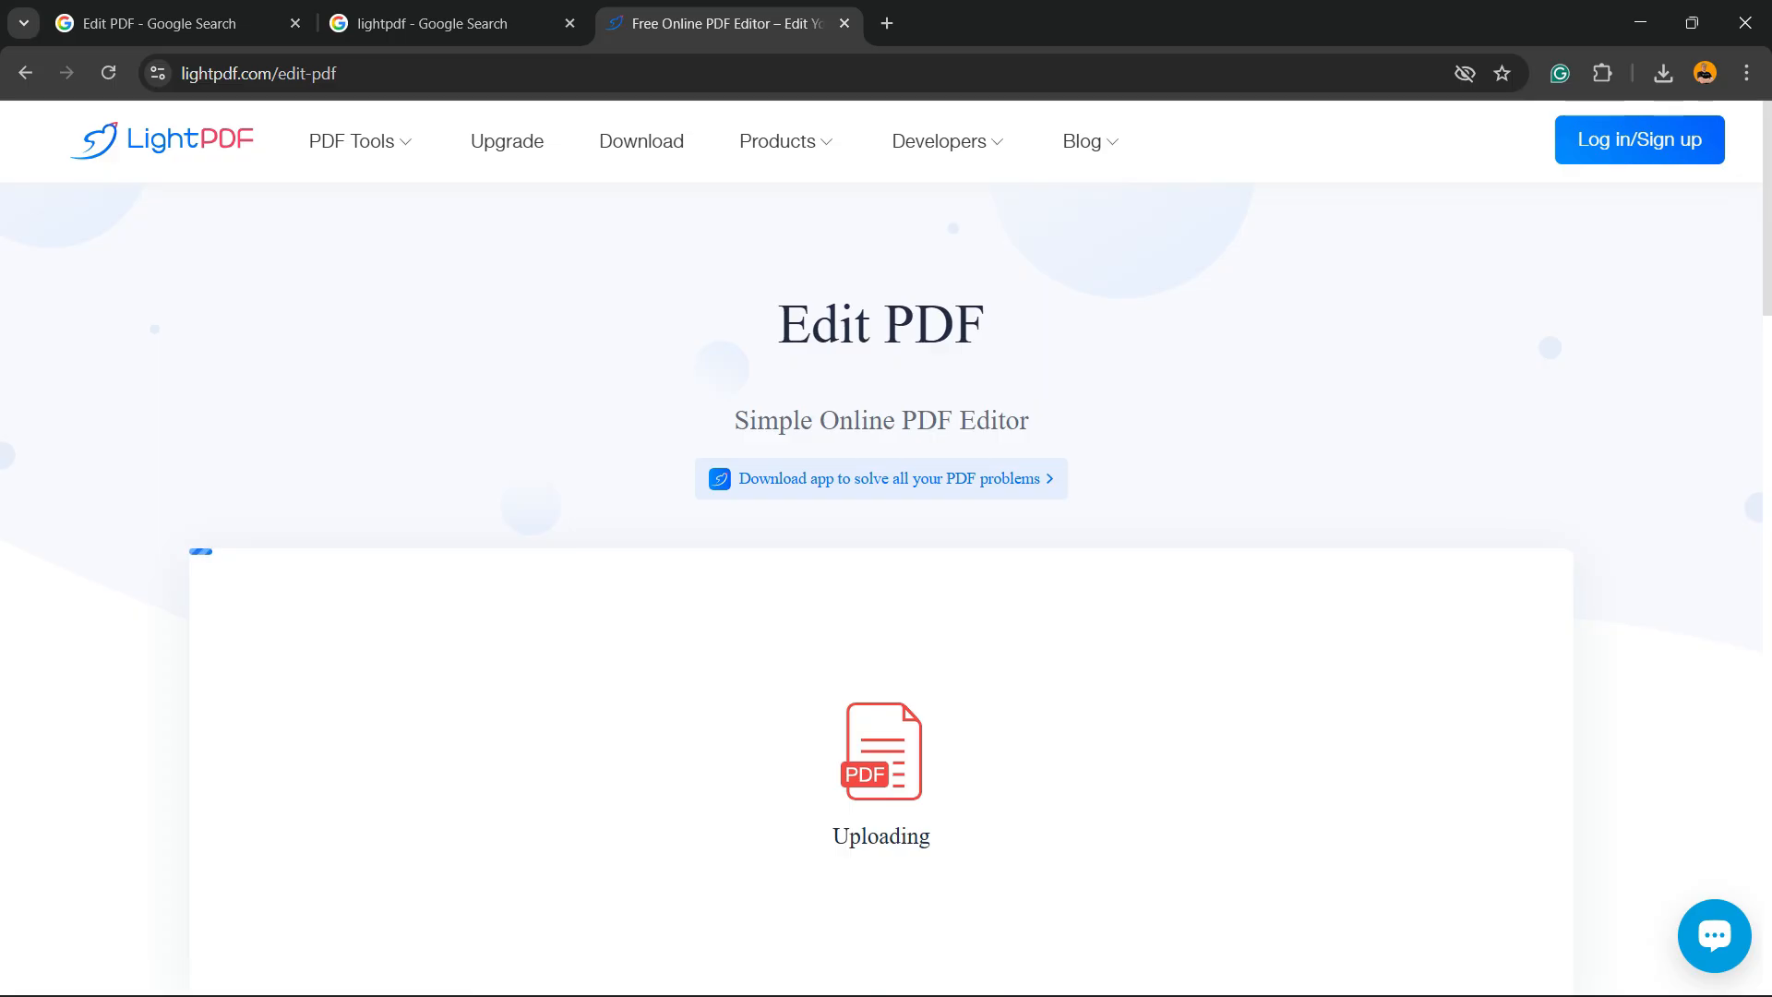
pyautogui.scroll(-3)
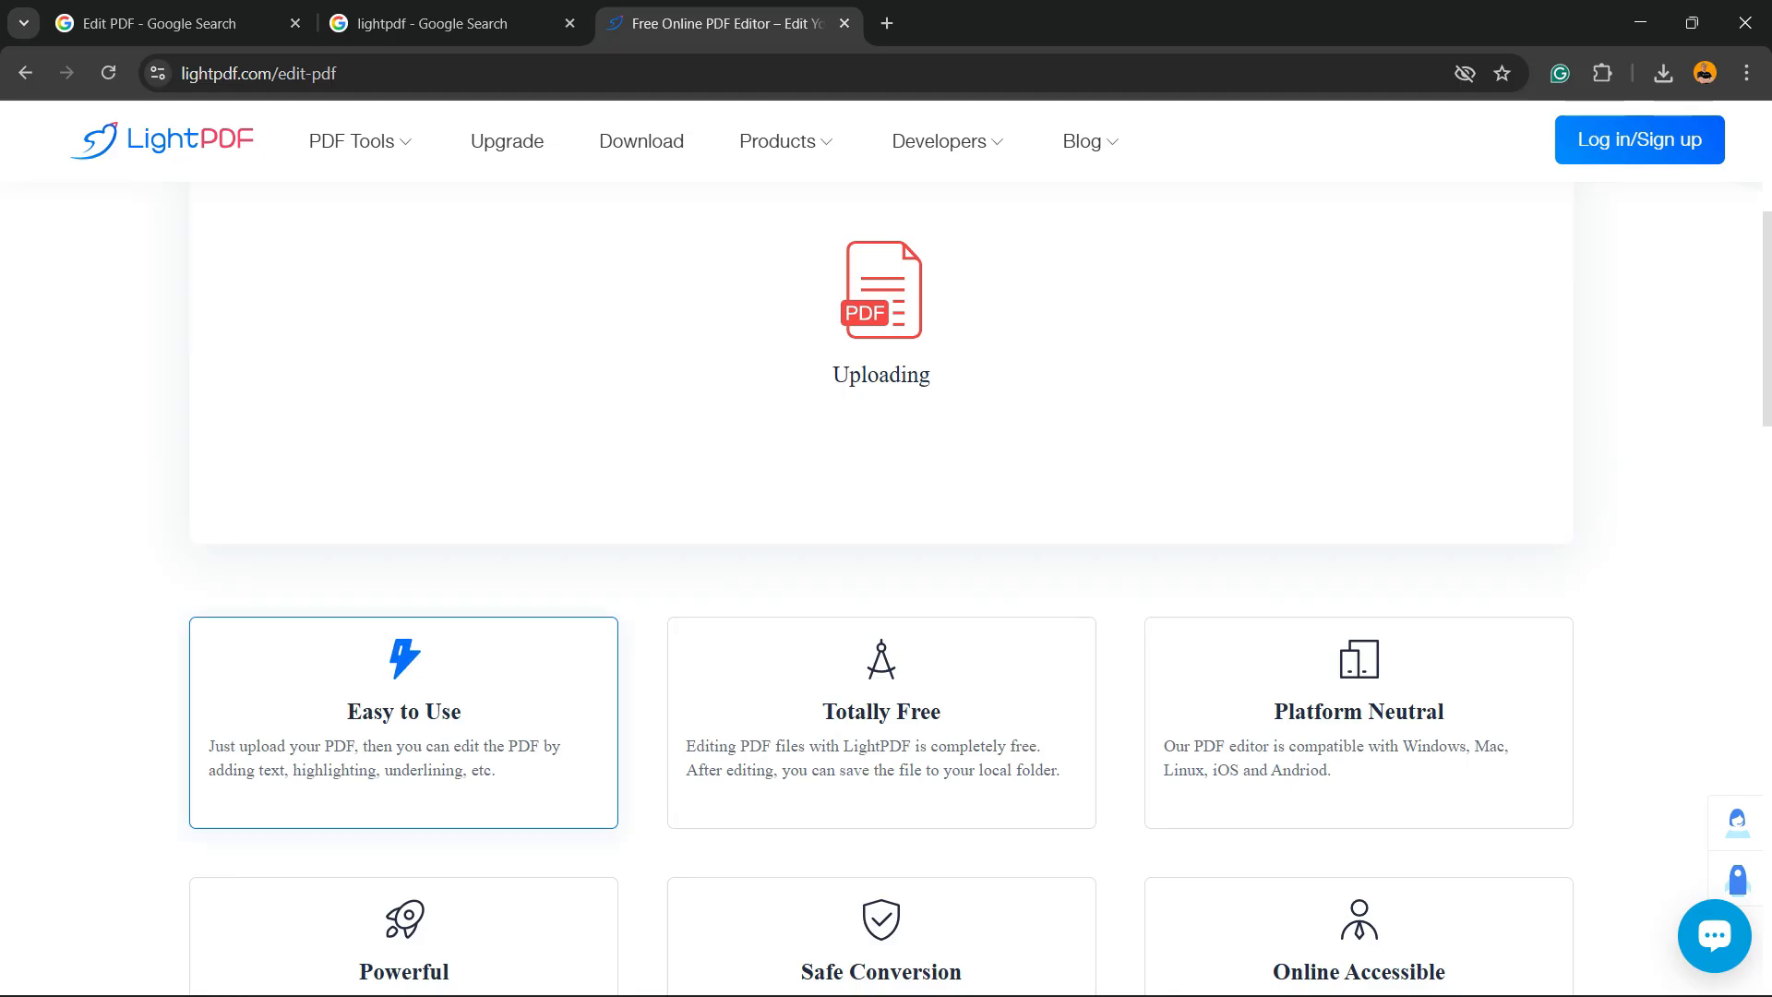
pyautogui.scroll(-3)
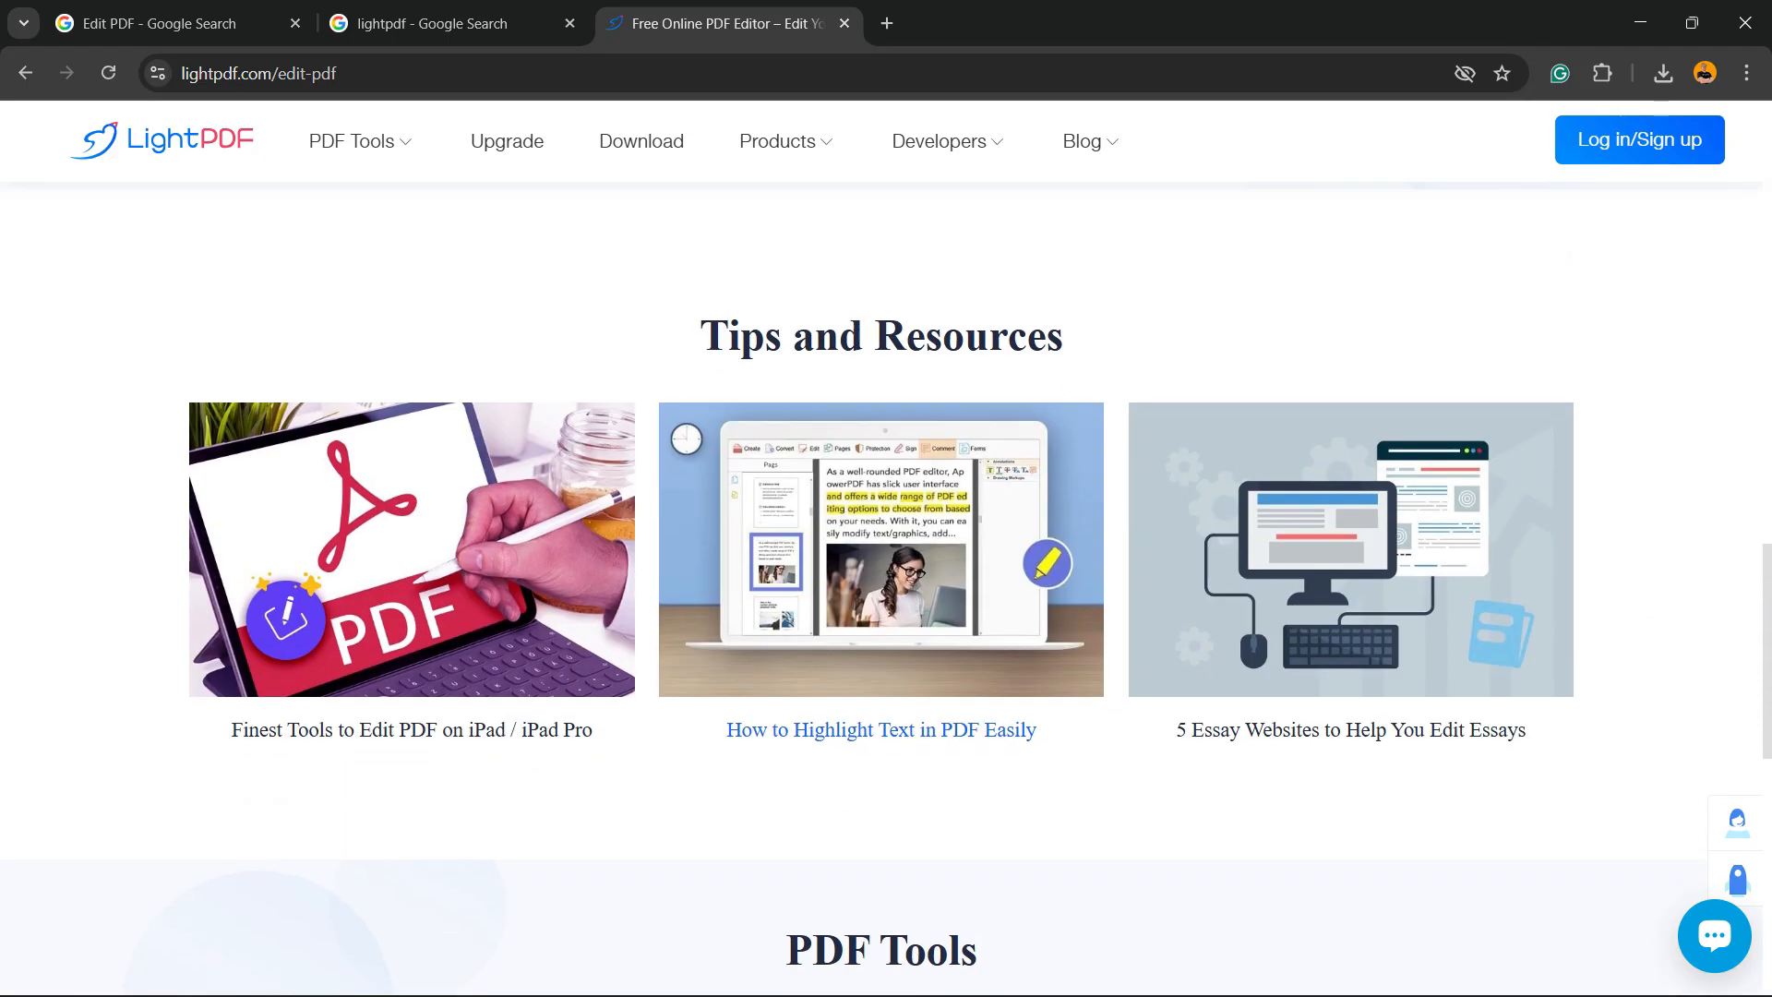
pyautogui.scroll(3)
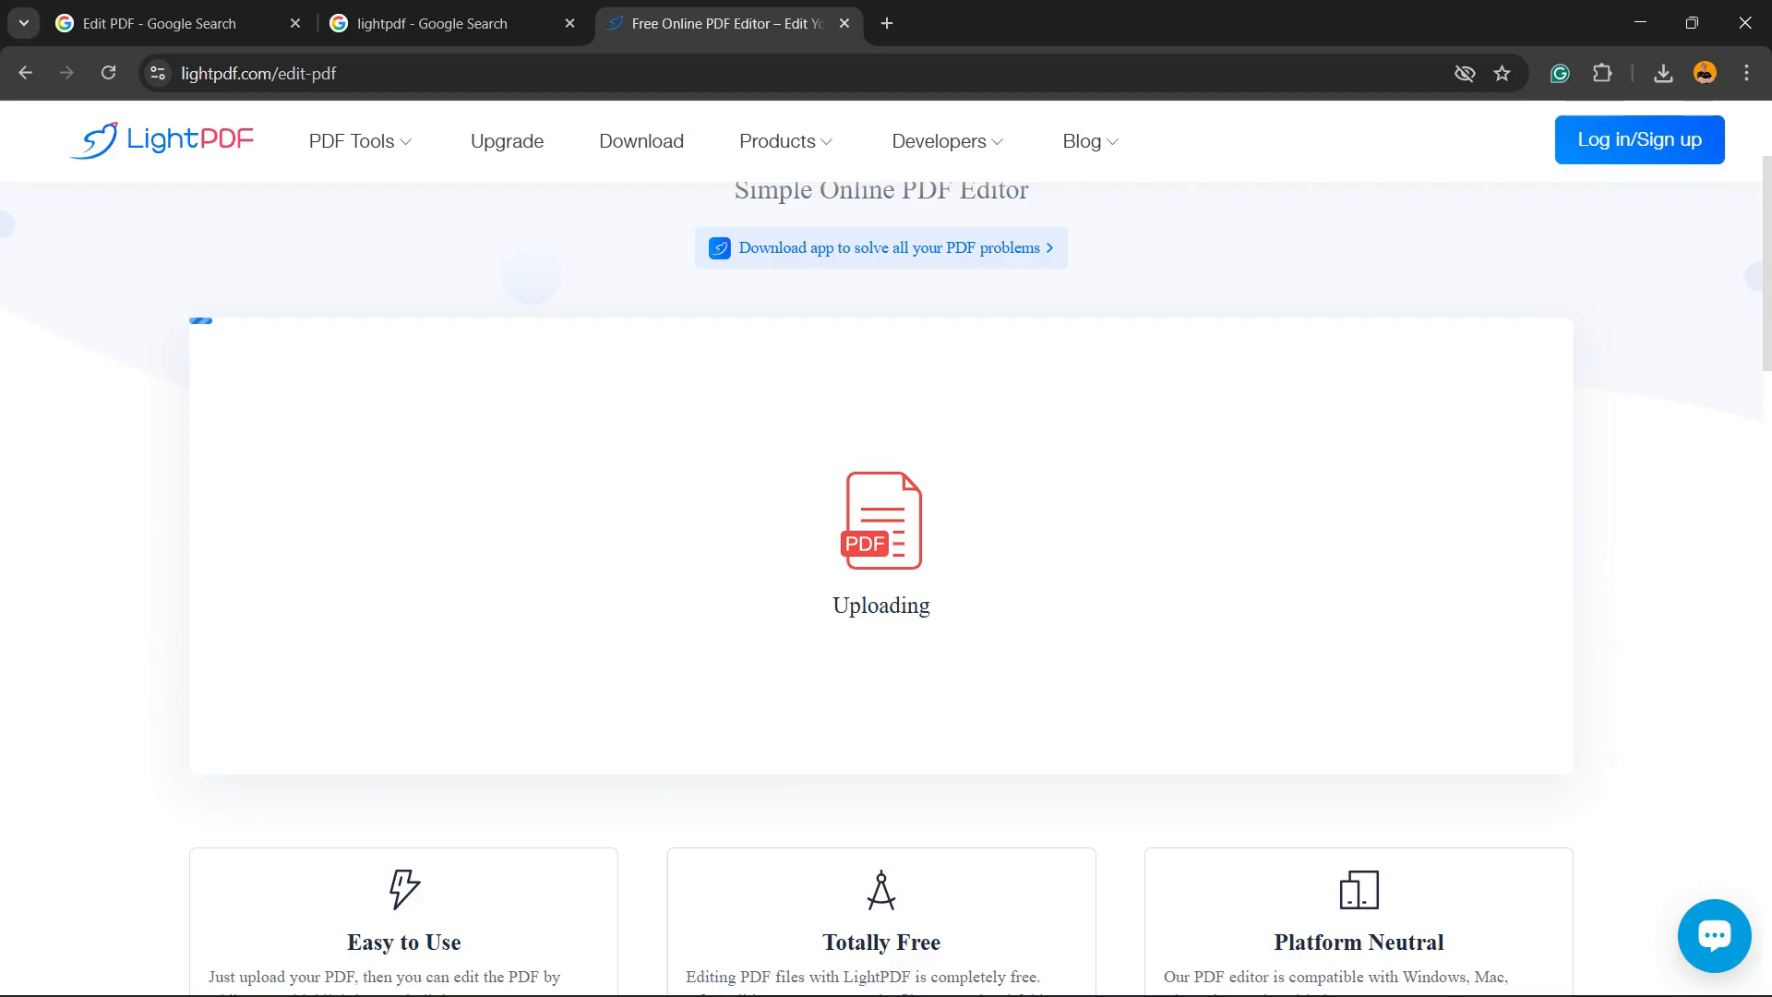
pyautogui.scroll(-3)
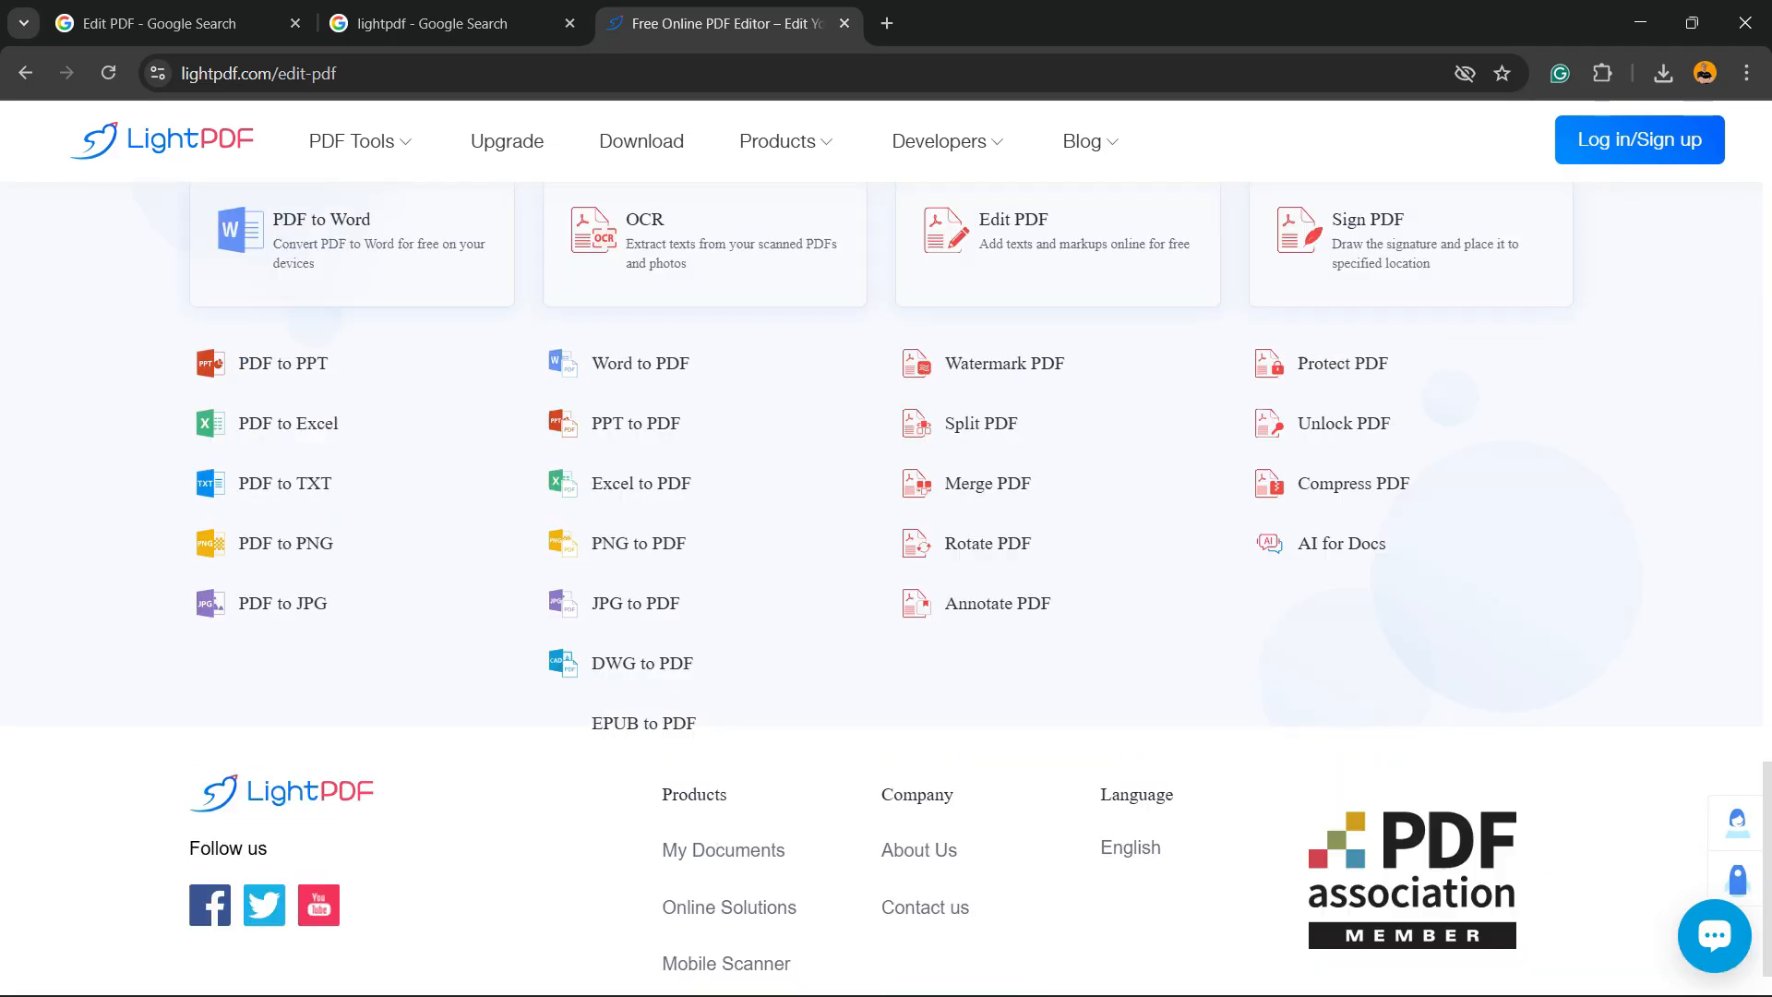
pyautogui.scroll(3)
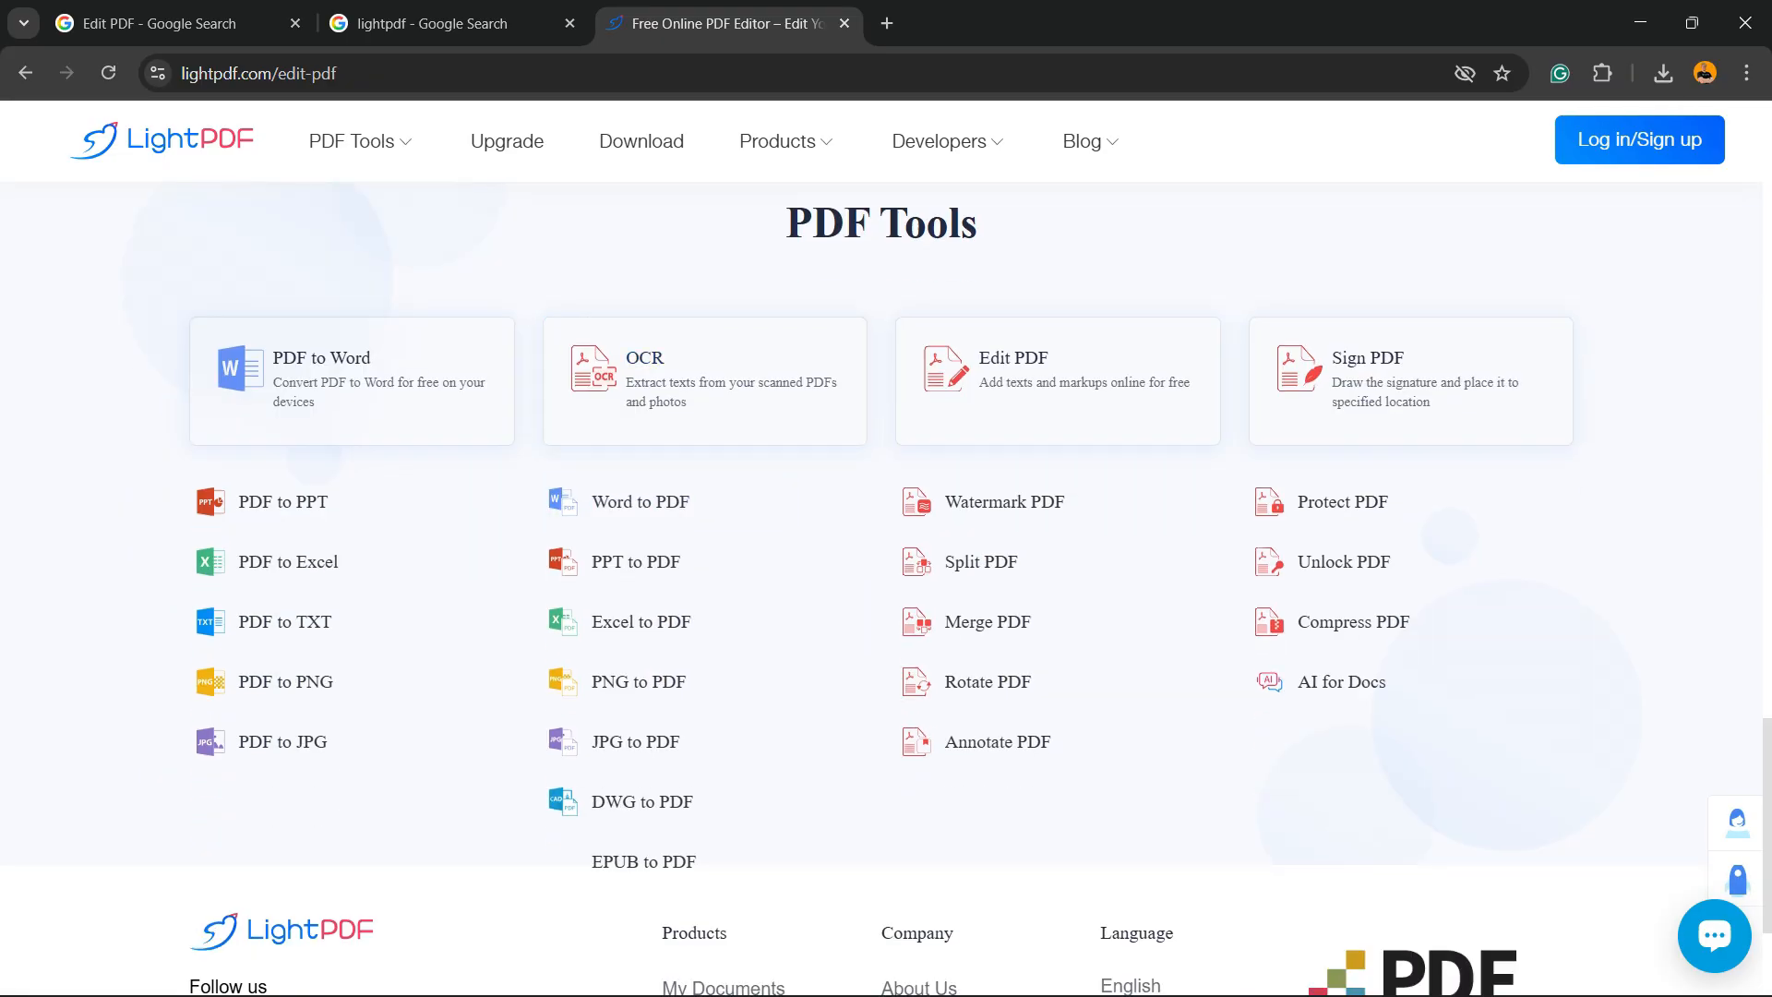
pyautogui.moveTo(637, 561)
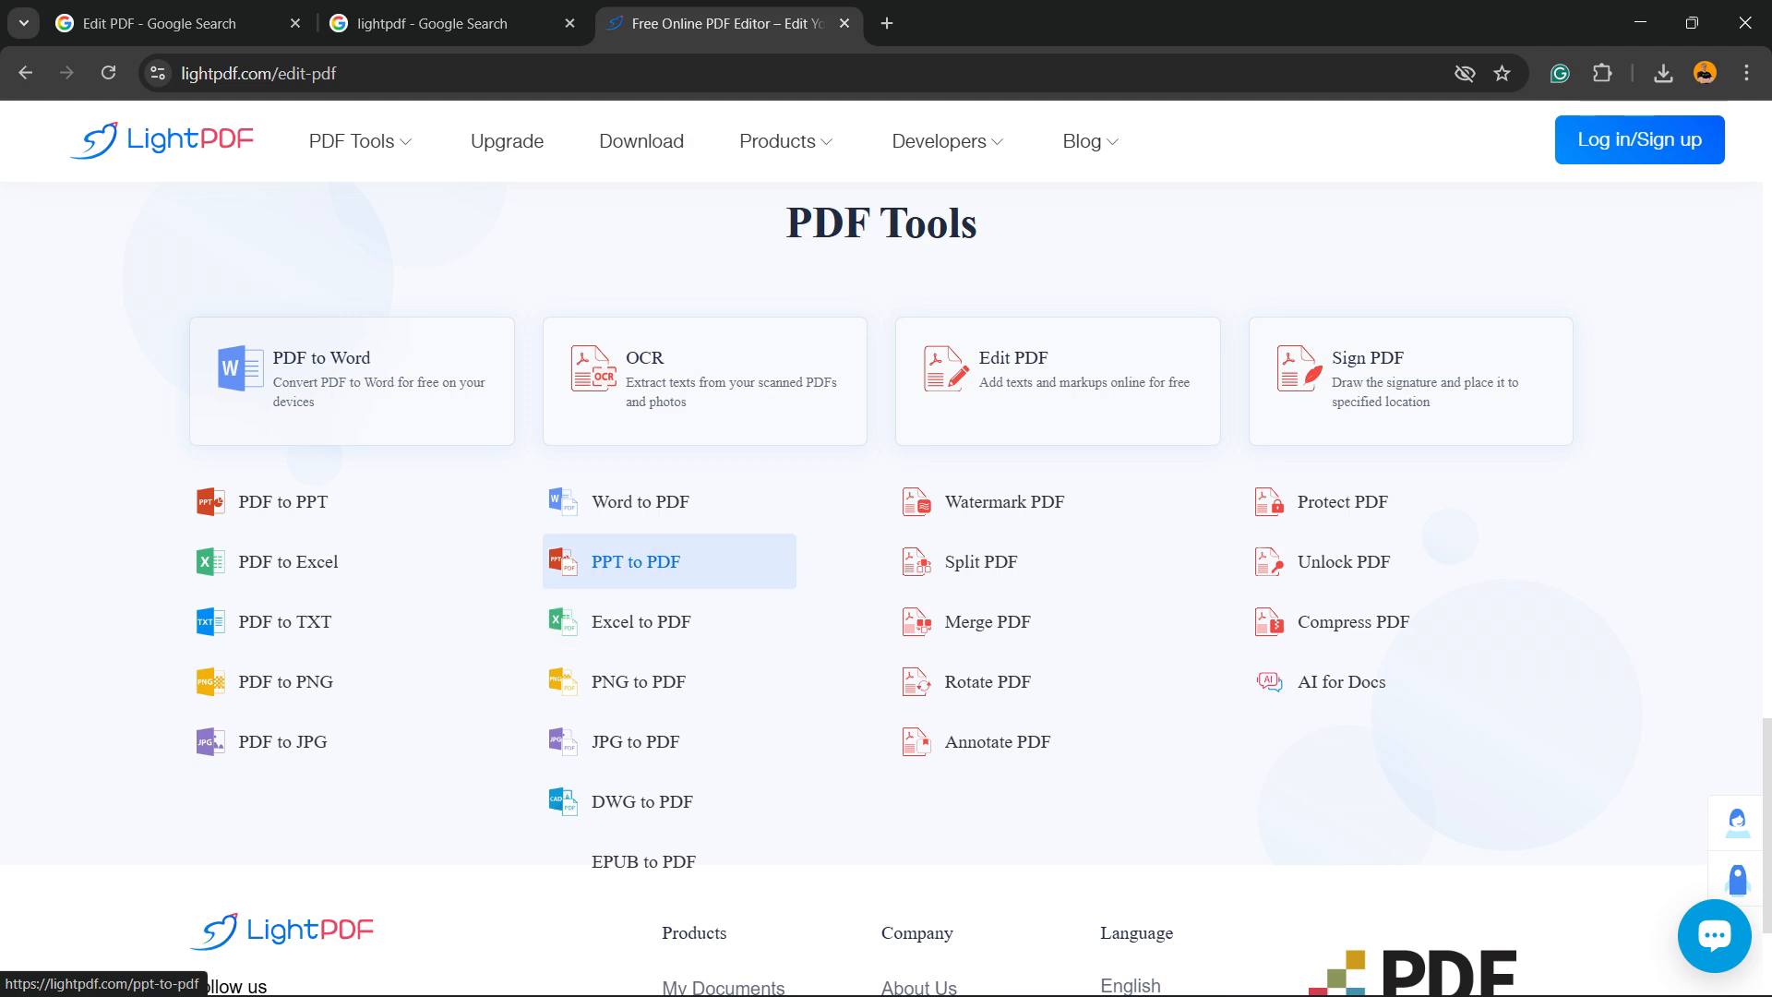
pyautogui.moveTo(980, 561)
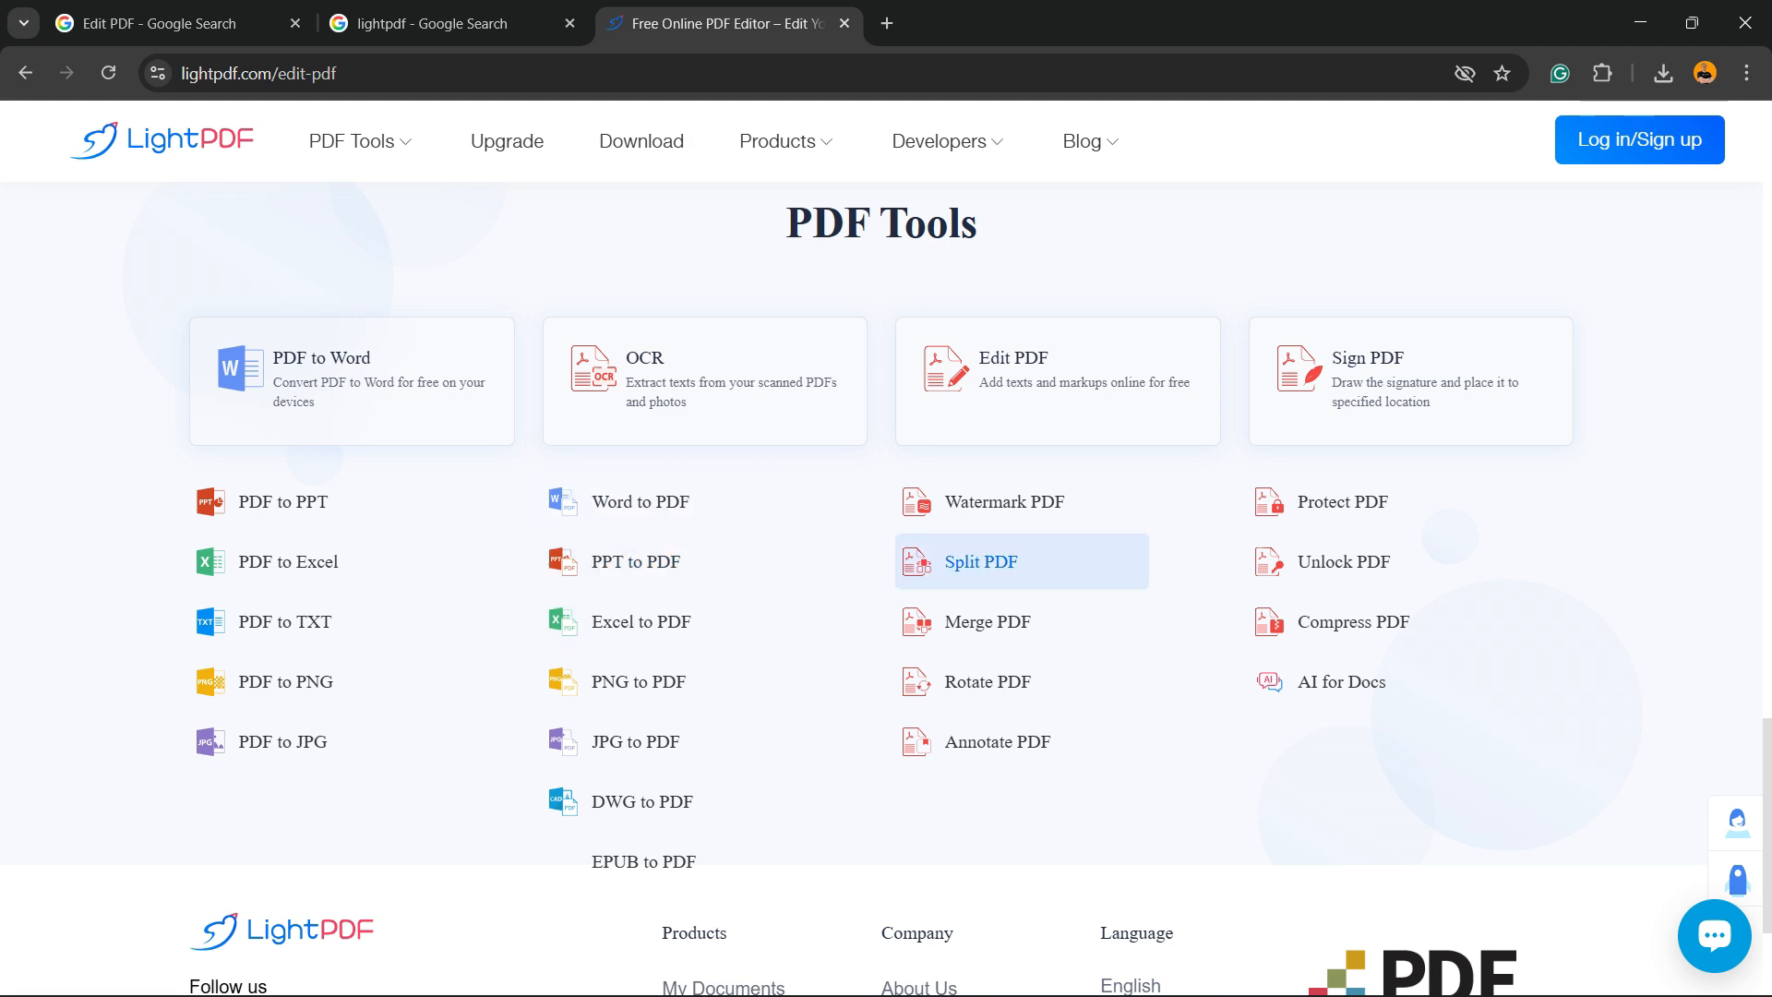
pyautogui.moveTo(993, 622)
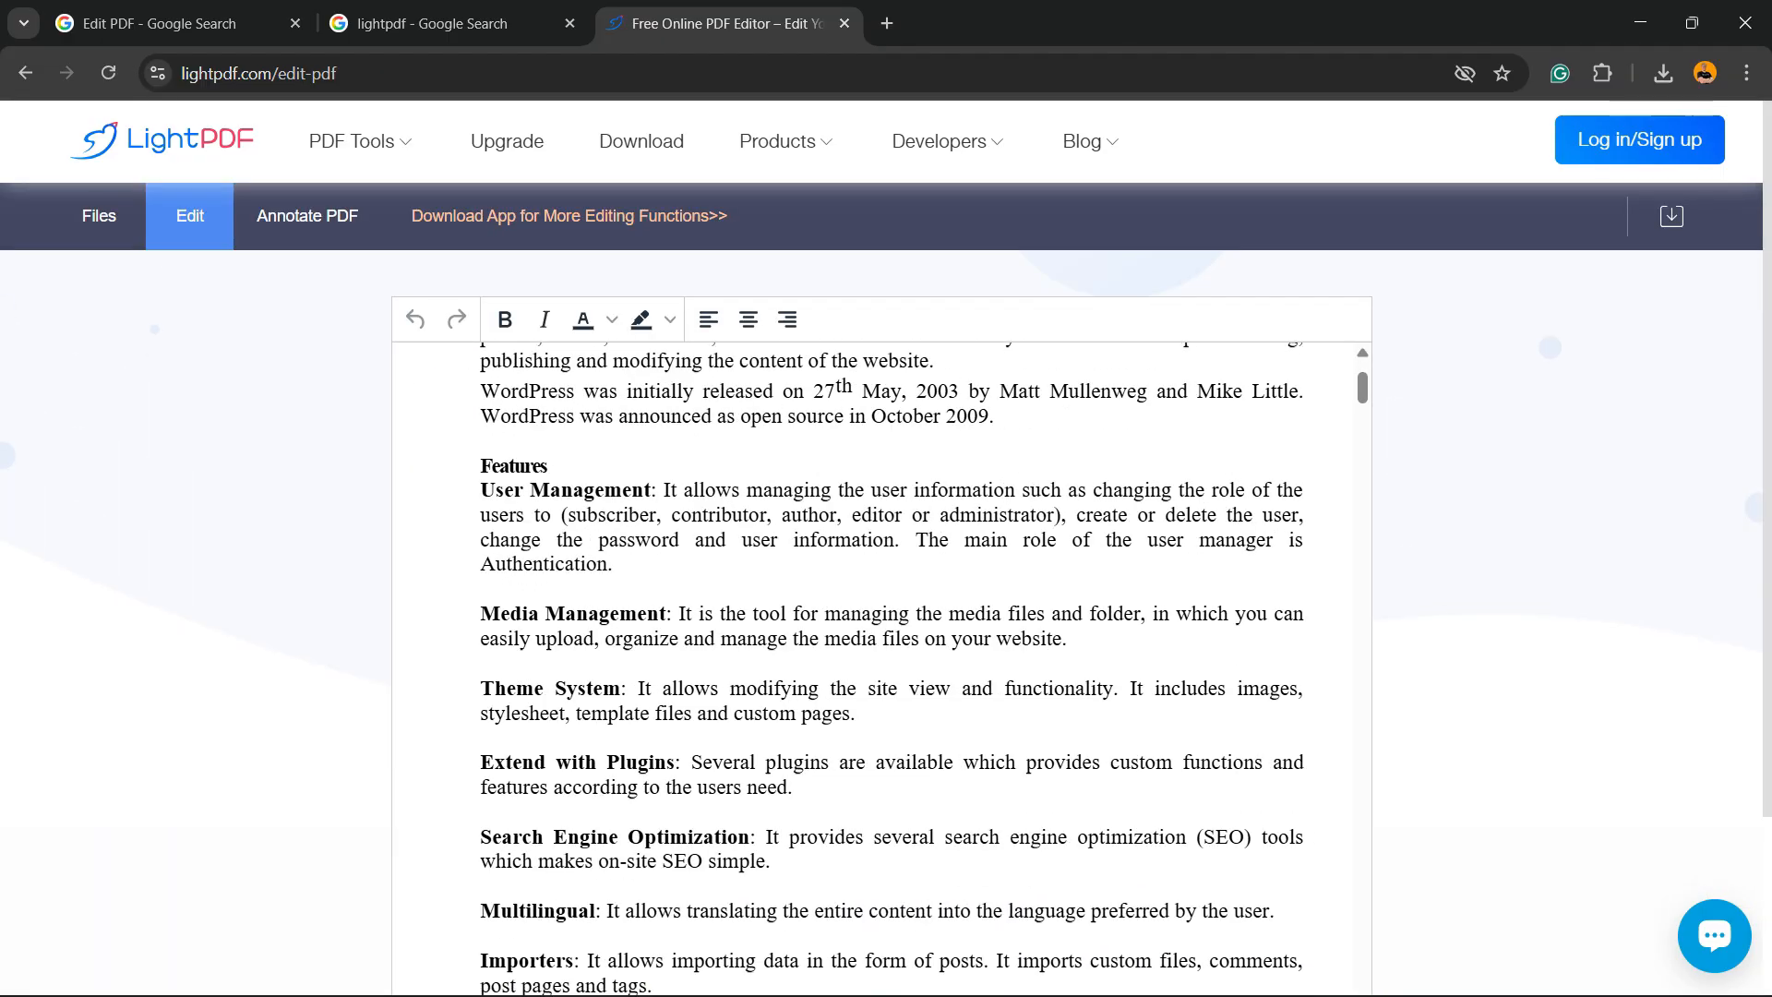
# - Make the dynamic-websites and WordPress initial-release introduction sentences bold on the first page
pyautogui.scroll(-3)
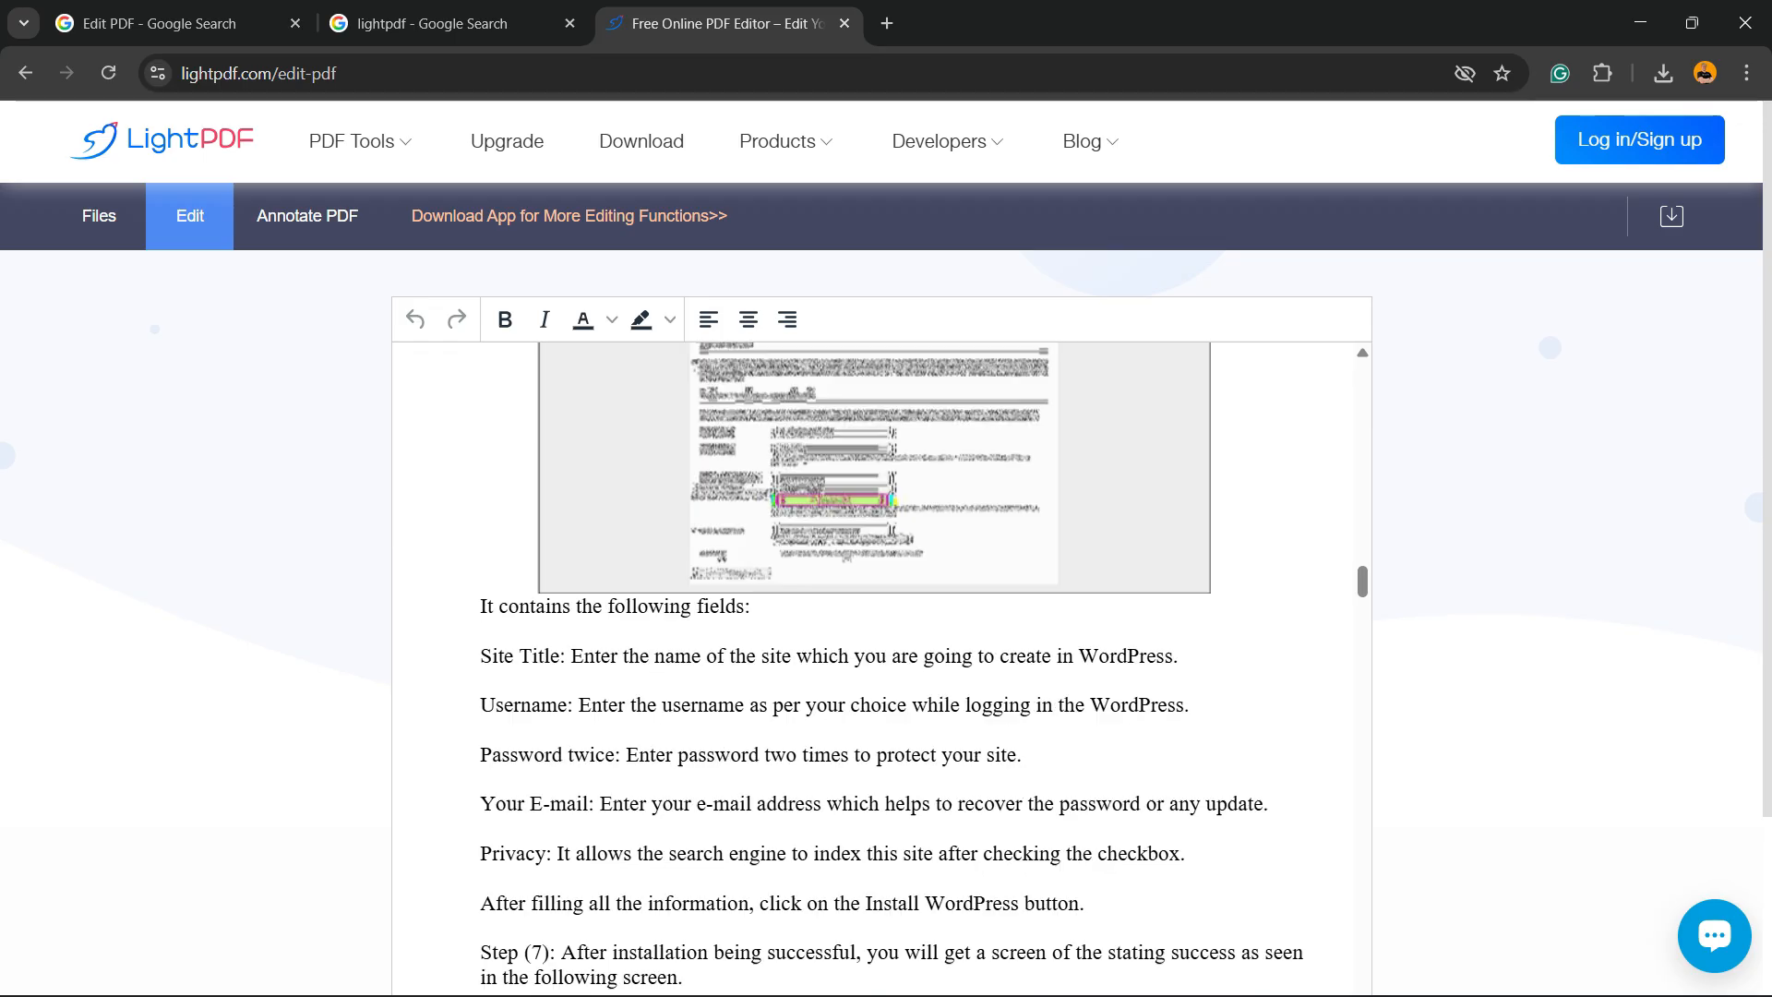
pyautogui.scroll(3)
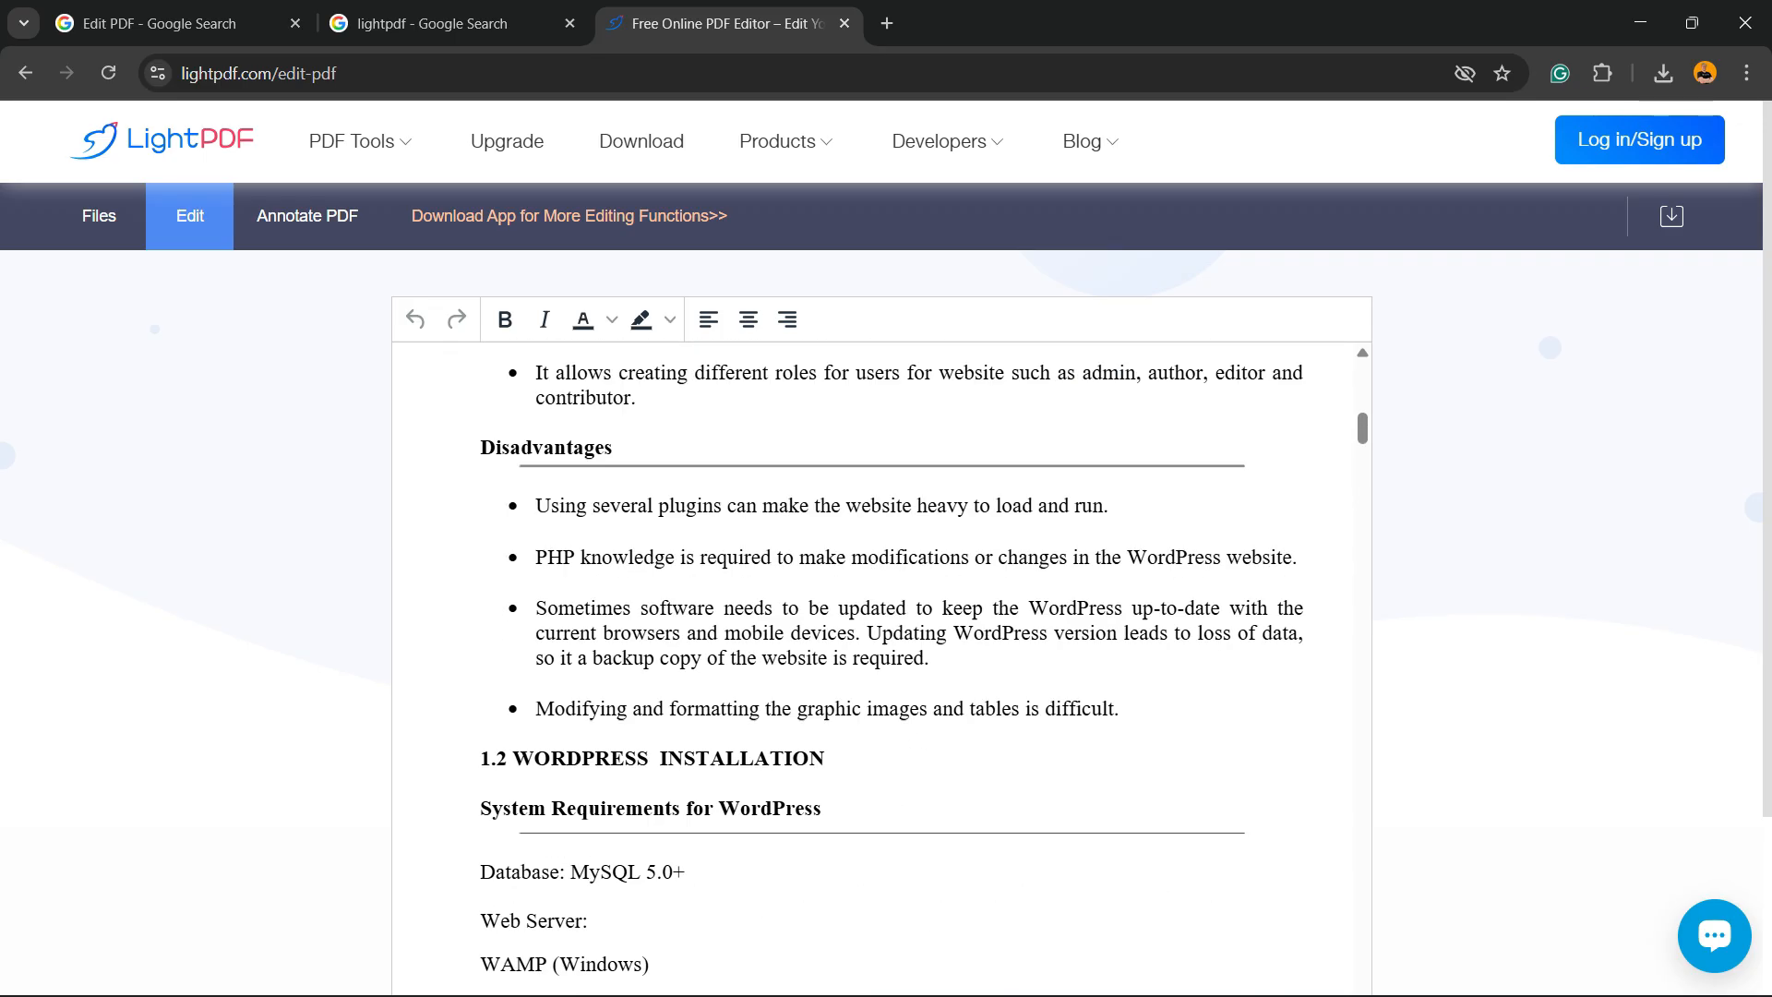
pyautogui.scroll(3)
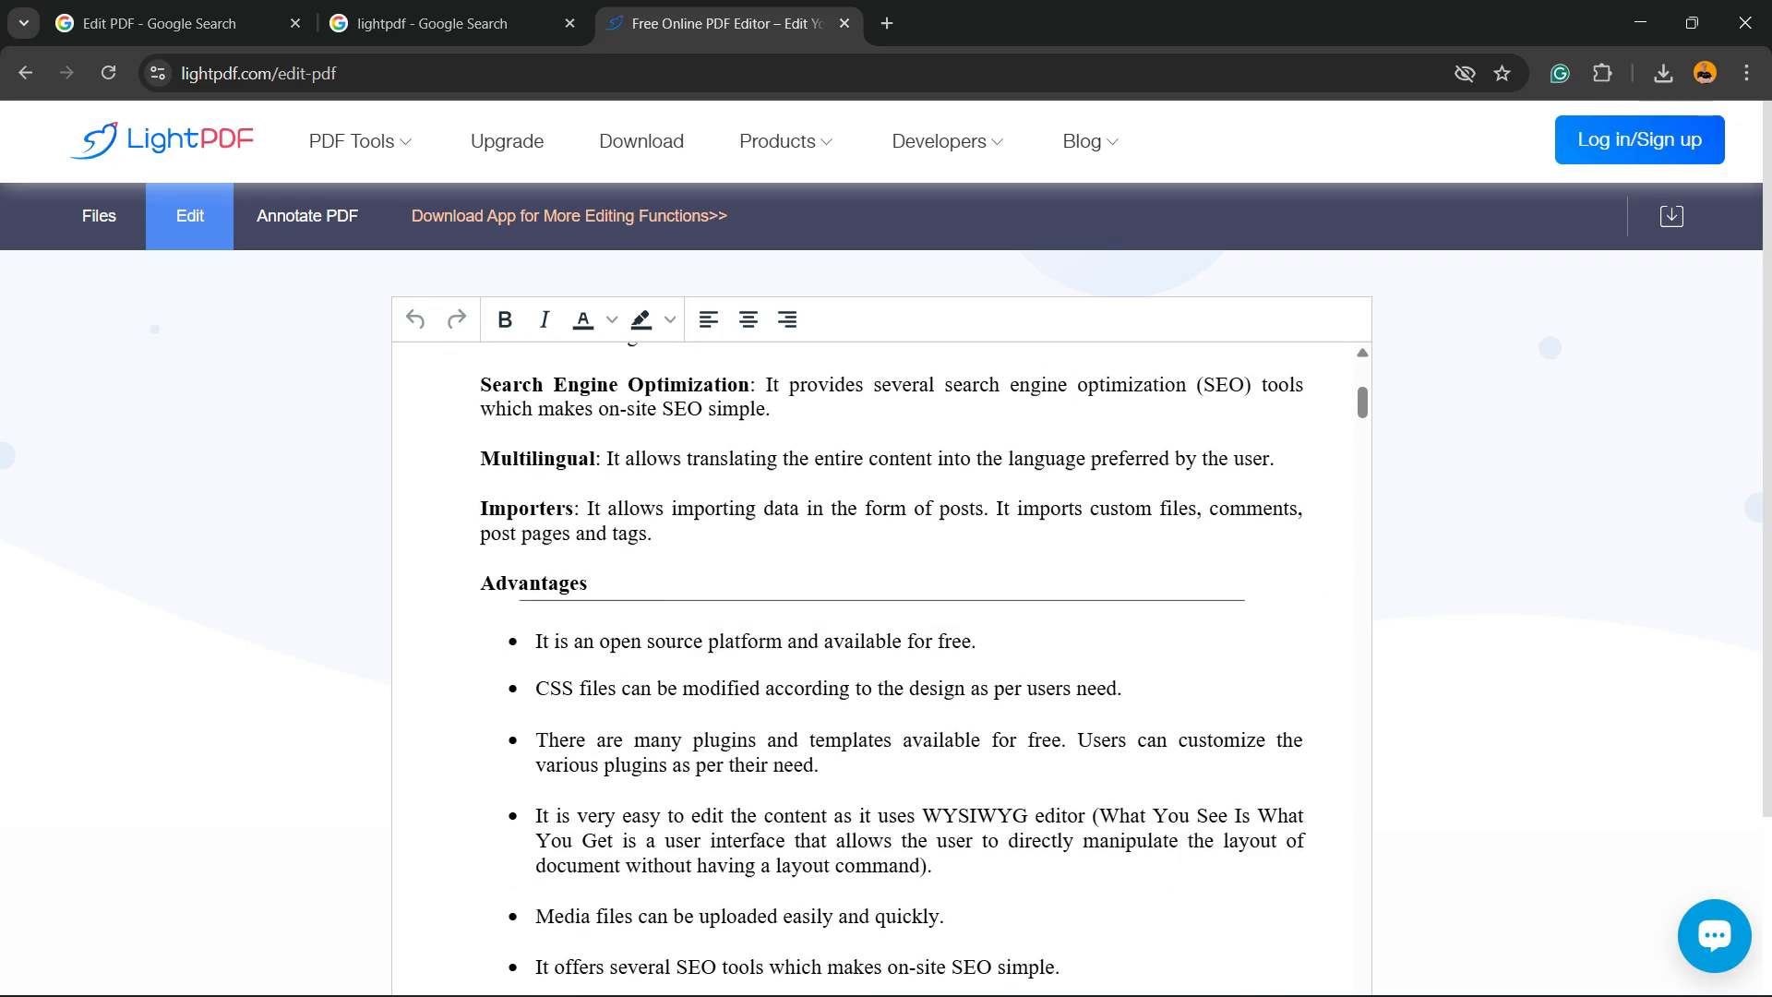
pyautogui.scroll(3)
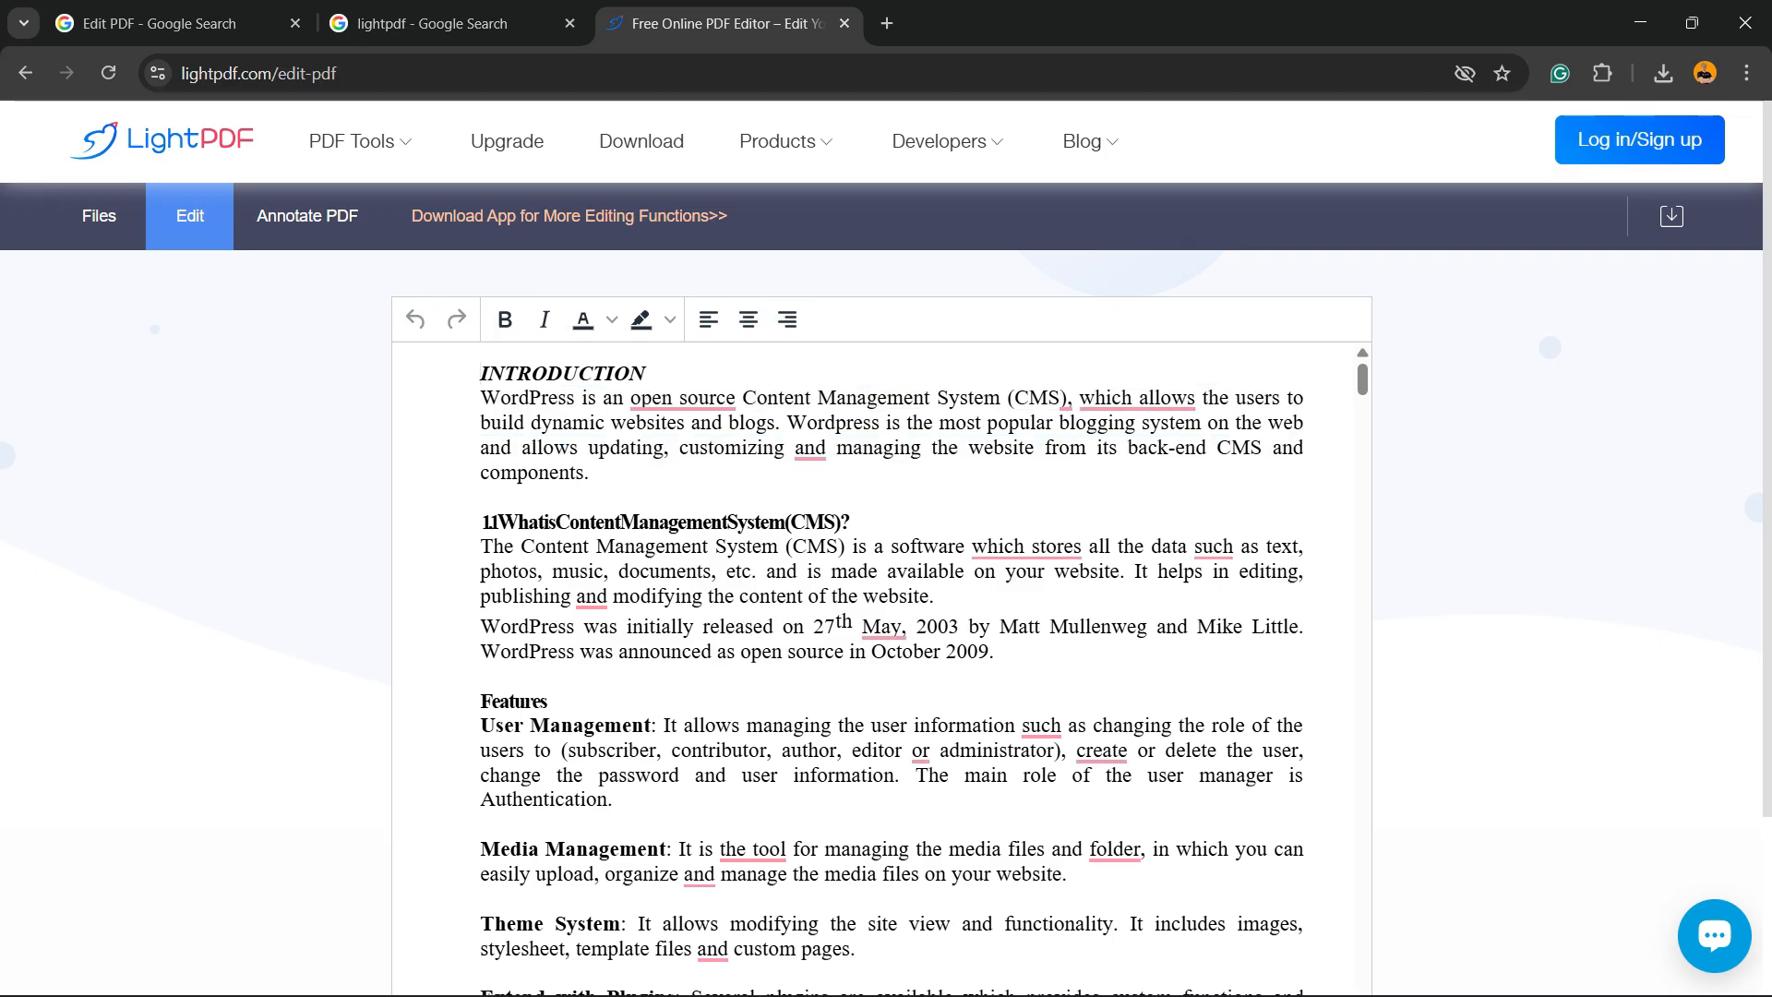
pyautogui.click(668, 319)
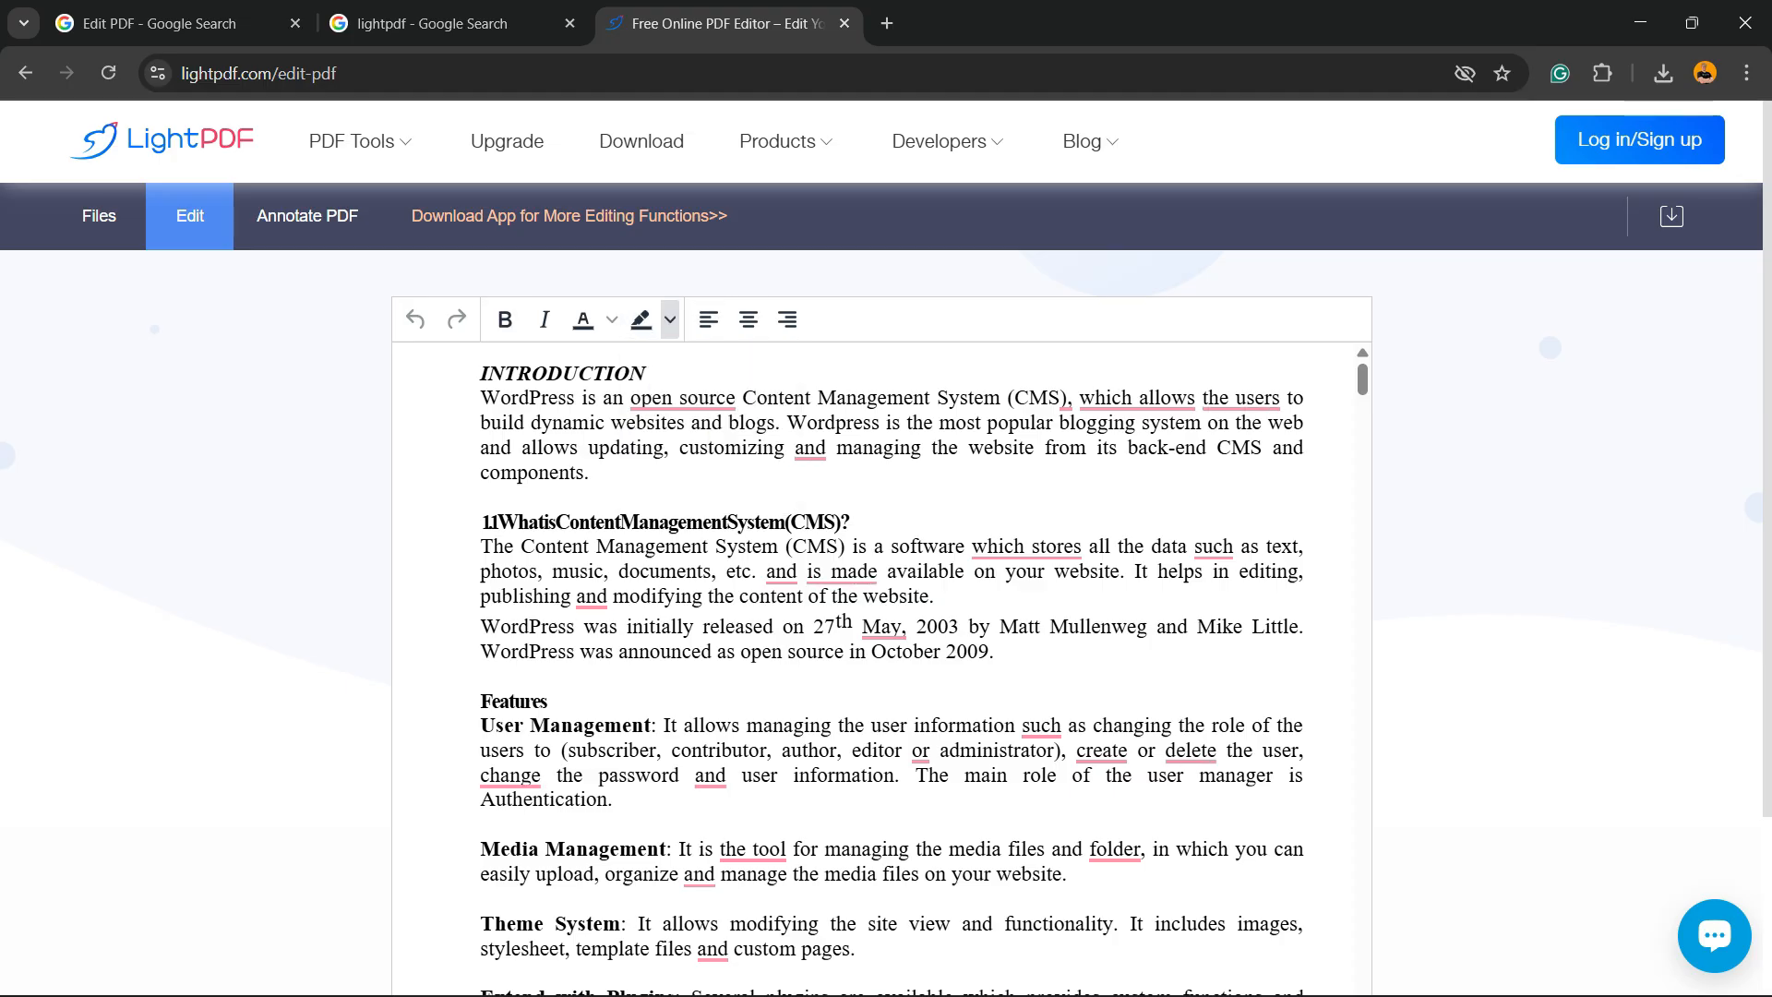
pyautogui.scroll(-3)
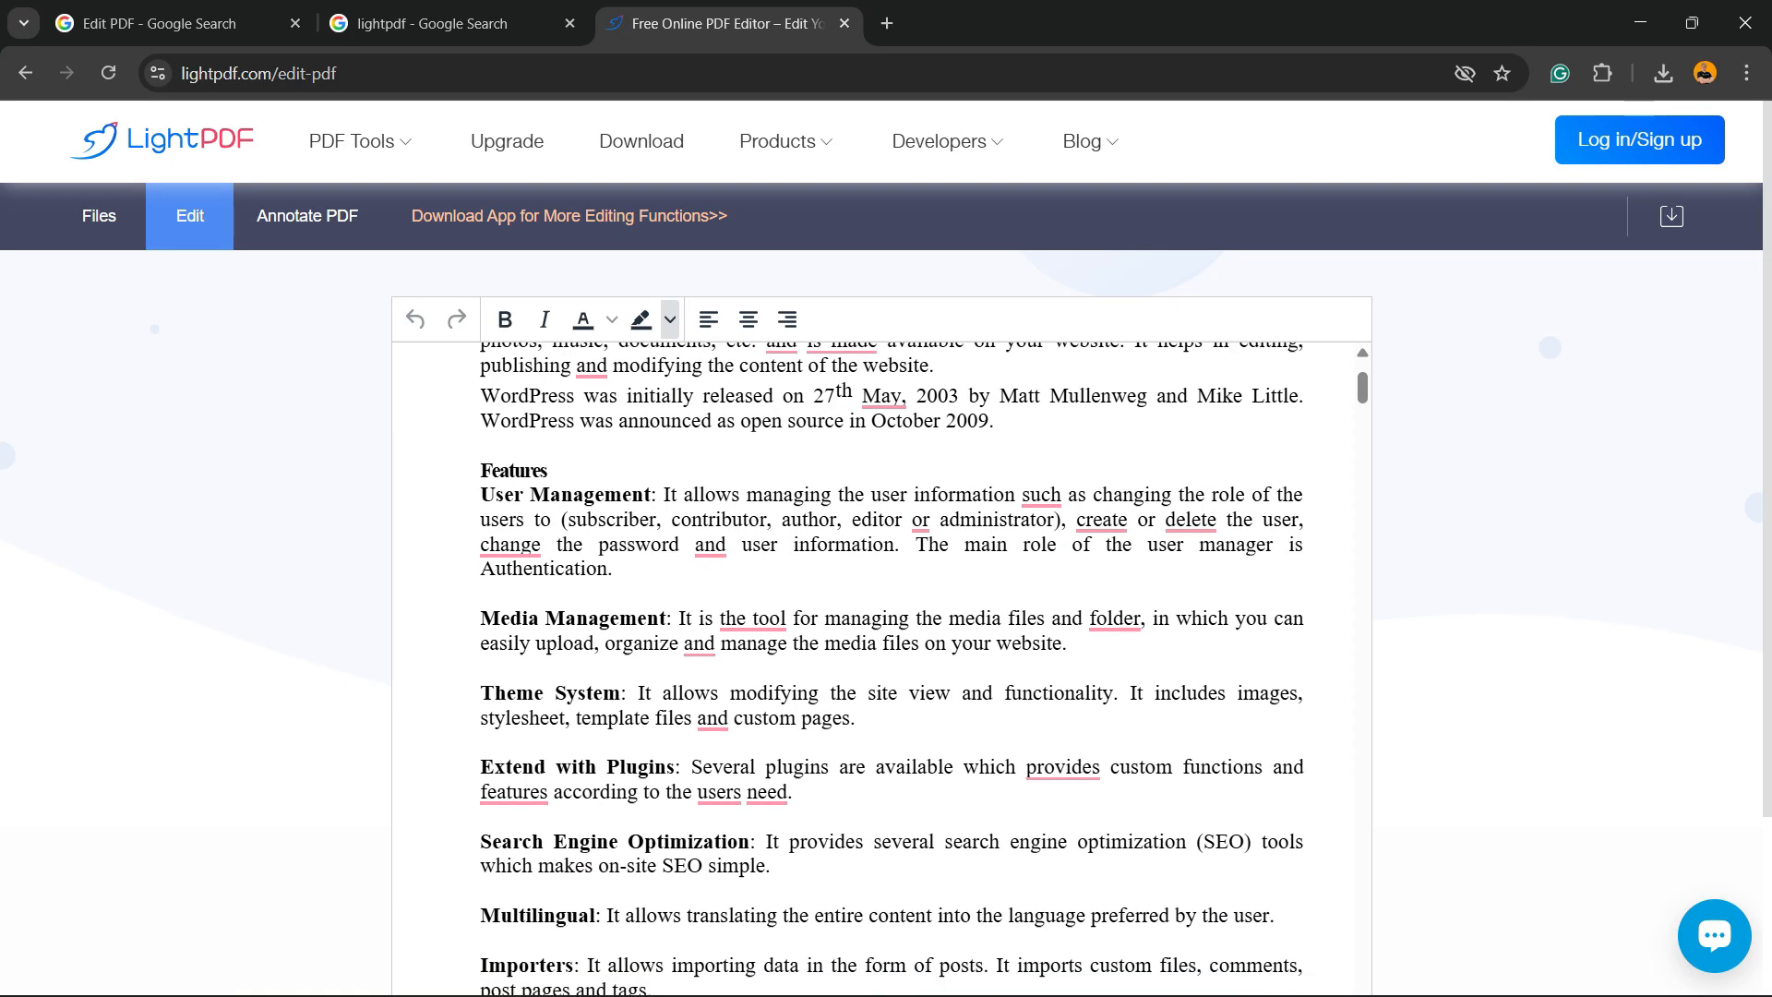
pyautogui.scroll(-3)
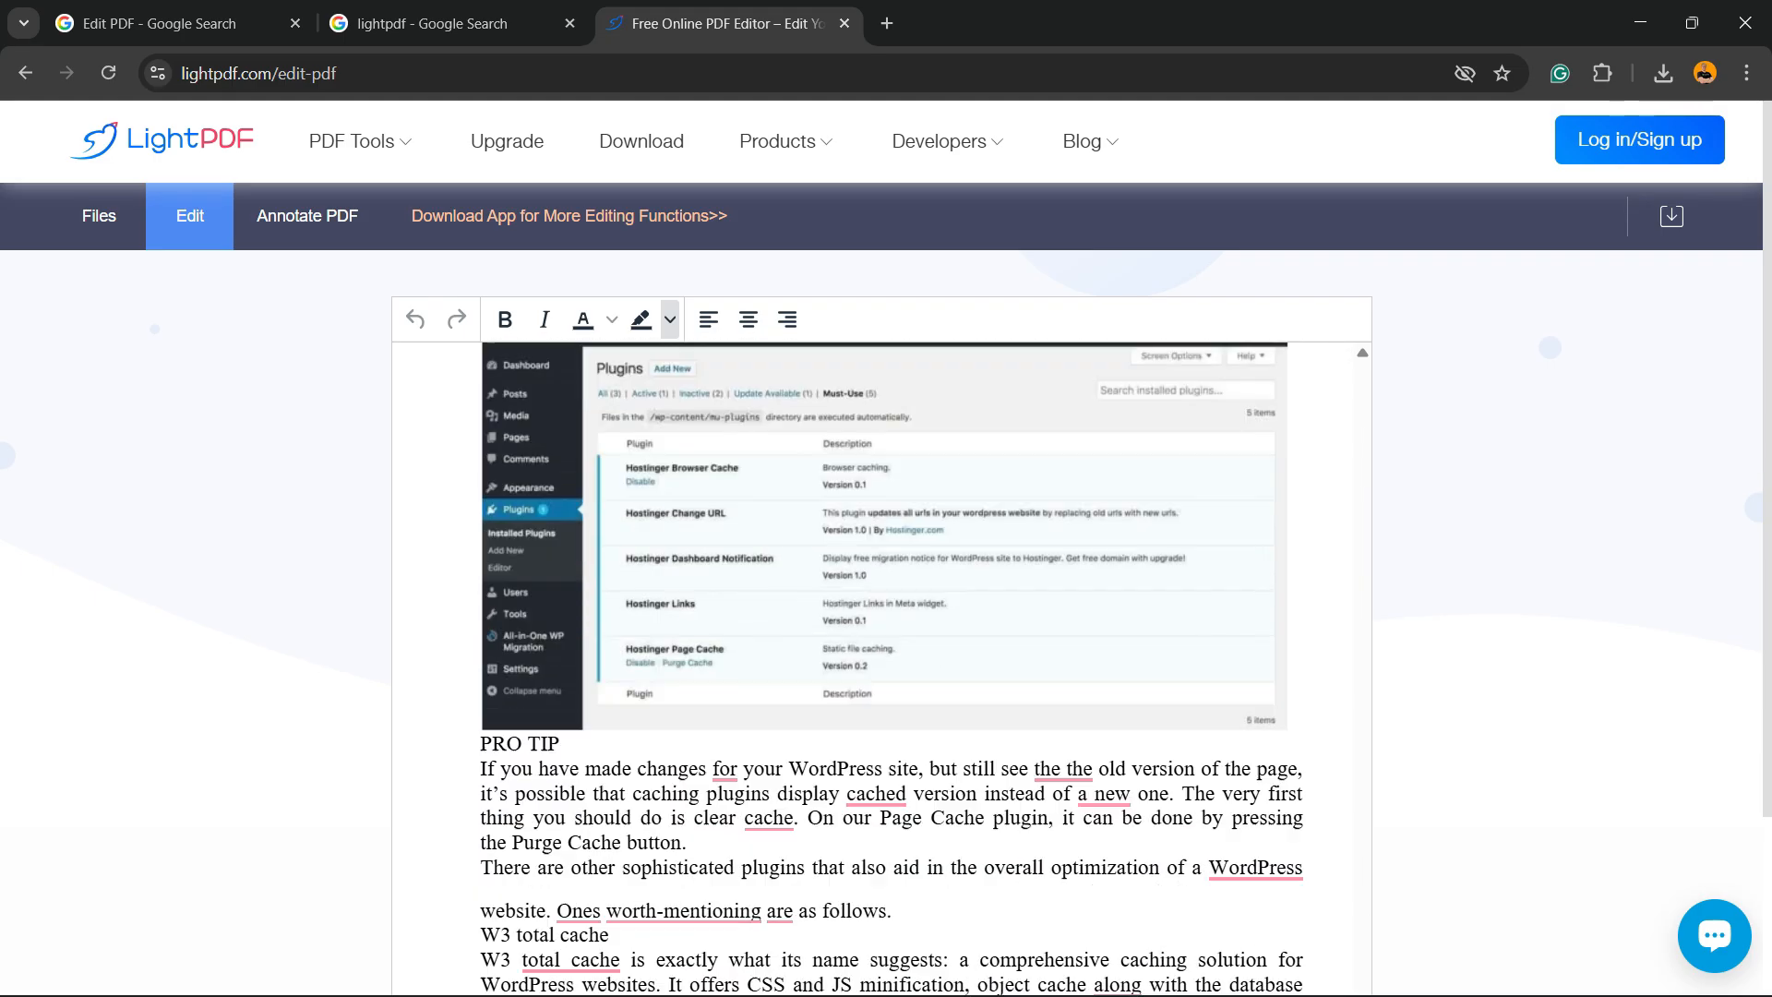
pyautogui.scroll(-3)
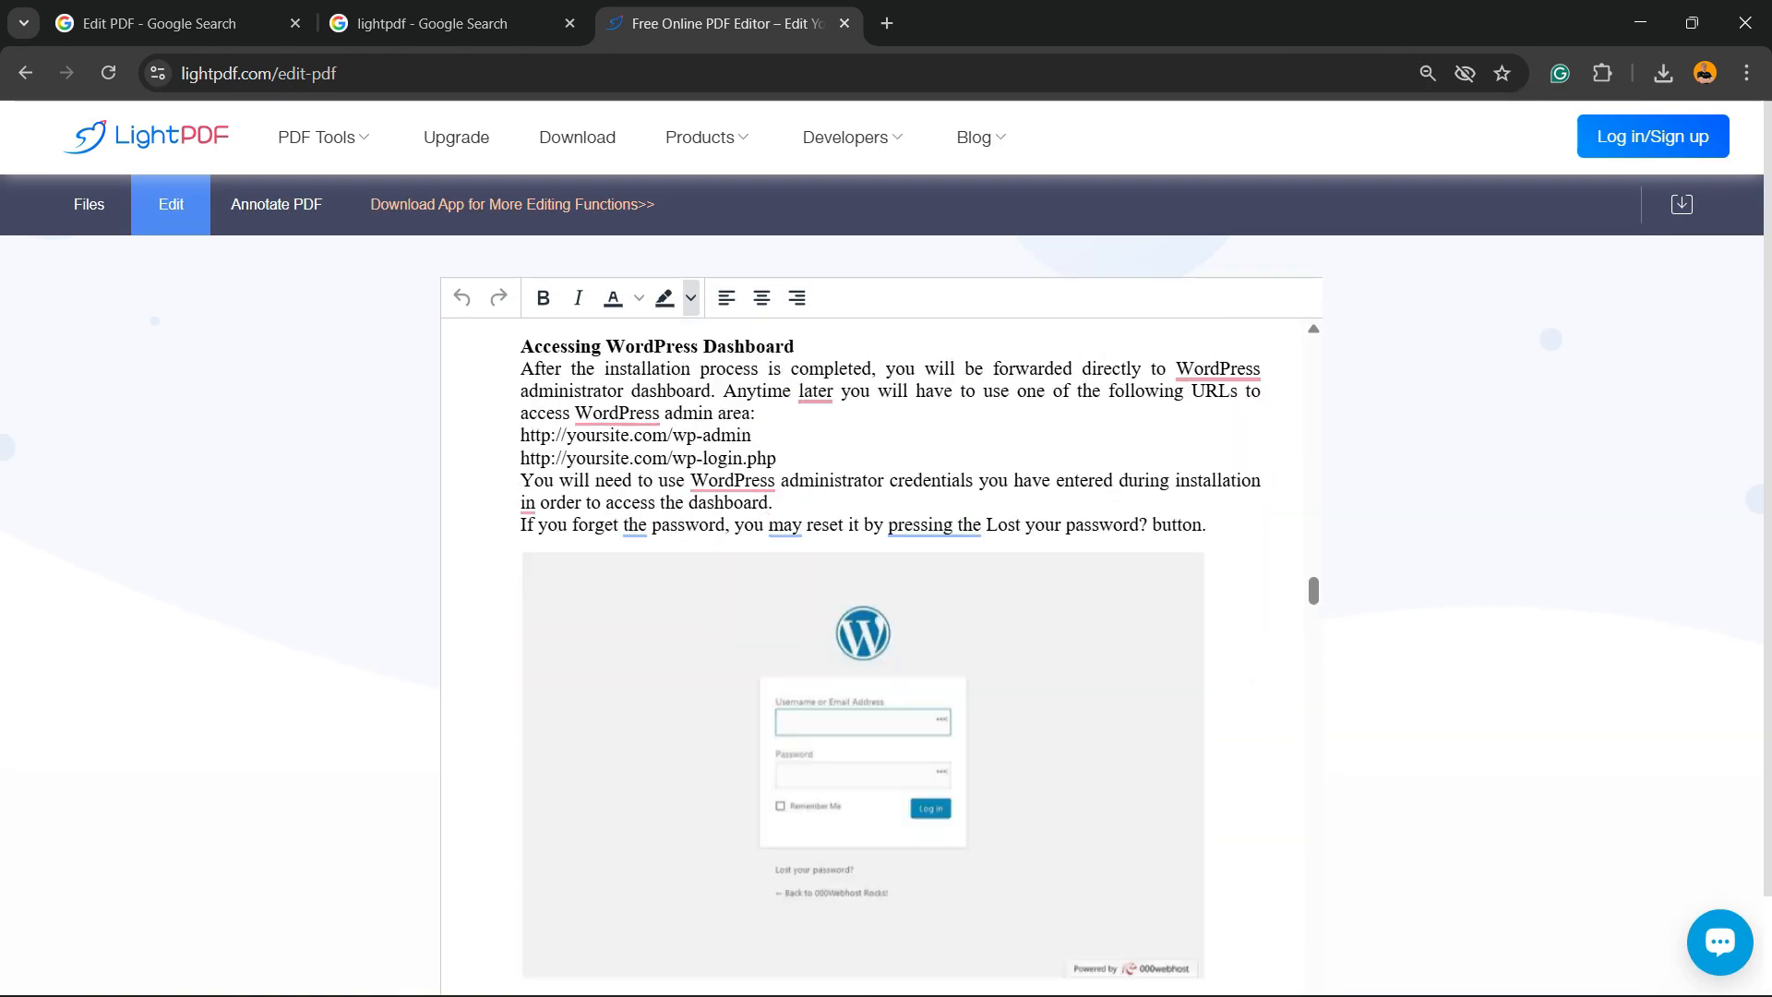
pyautogui.scroll(3)
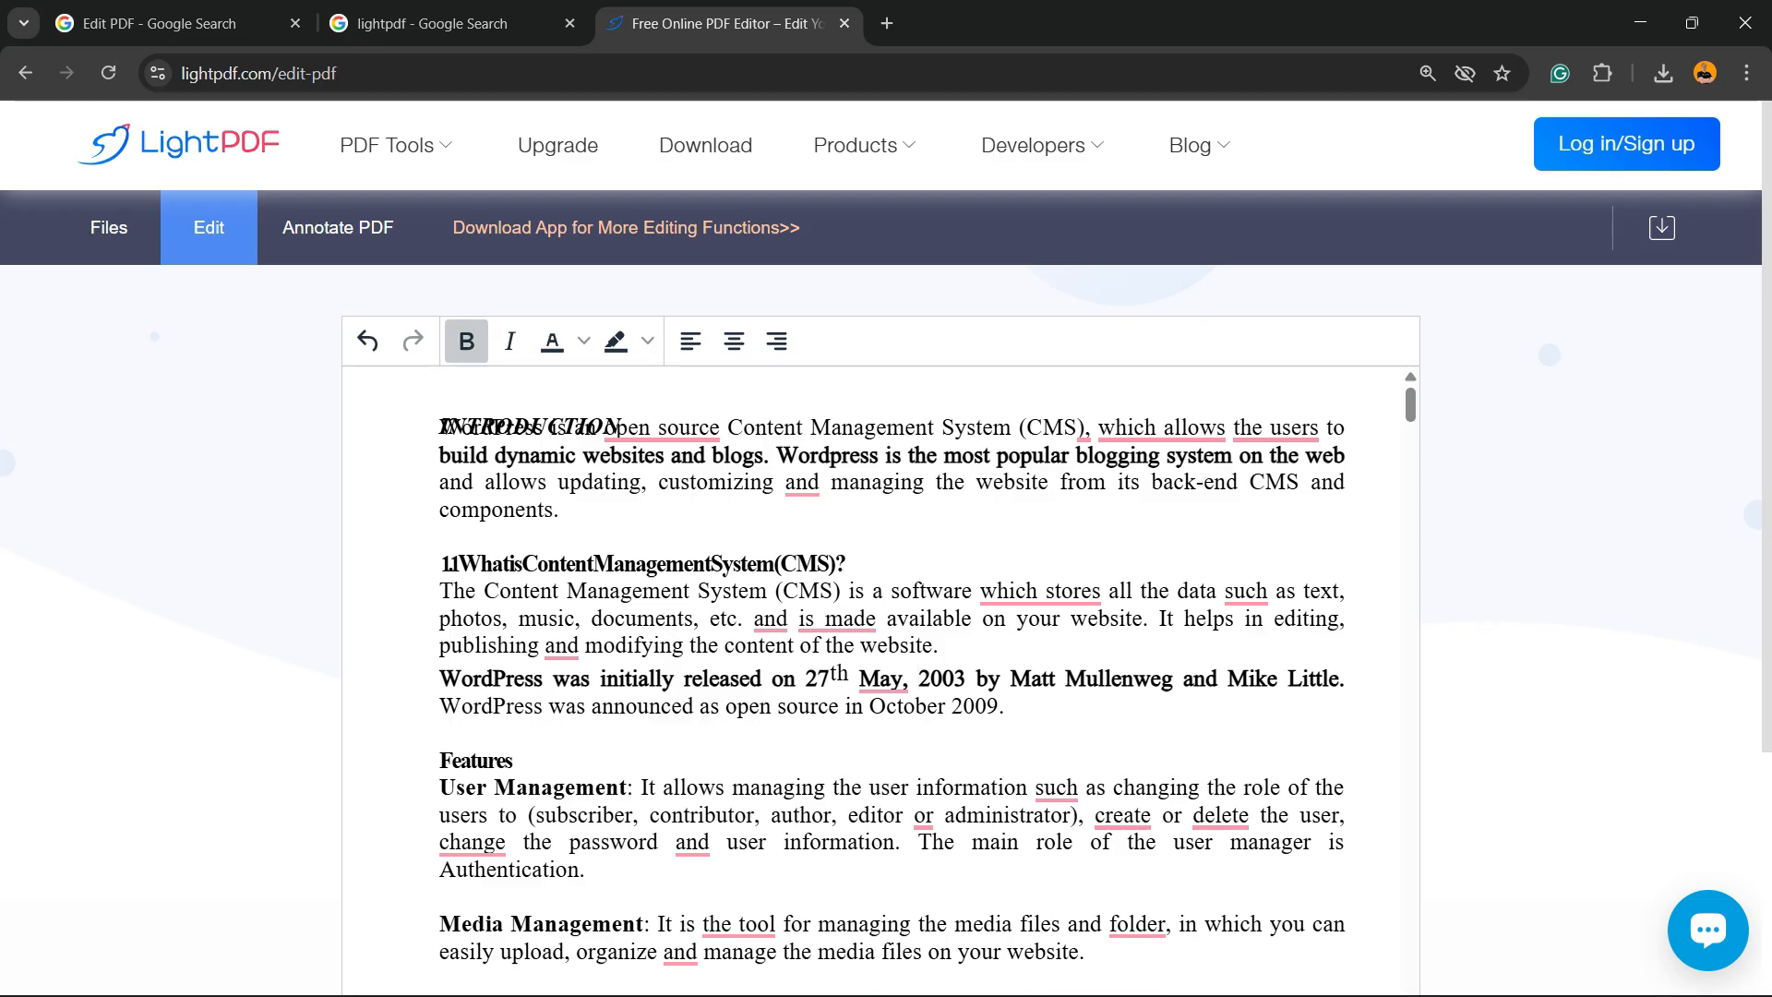
# - Type stray test characters 'yujuy' and 'tgtg' after the release sentence and clear them again
pyautogui.click(465, 340)
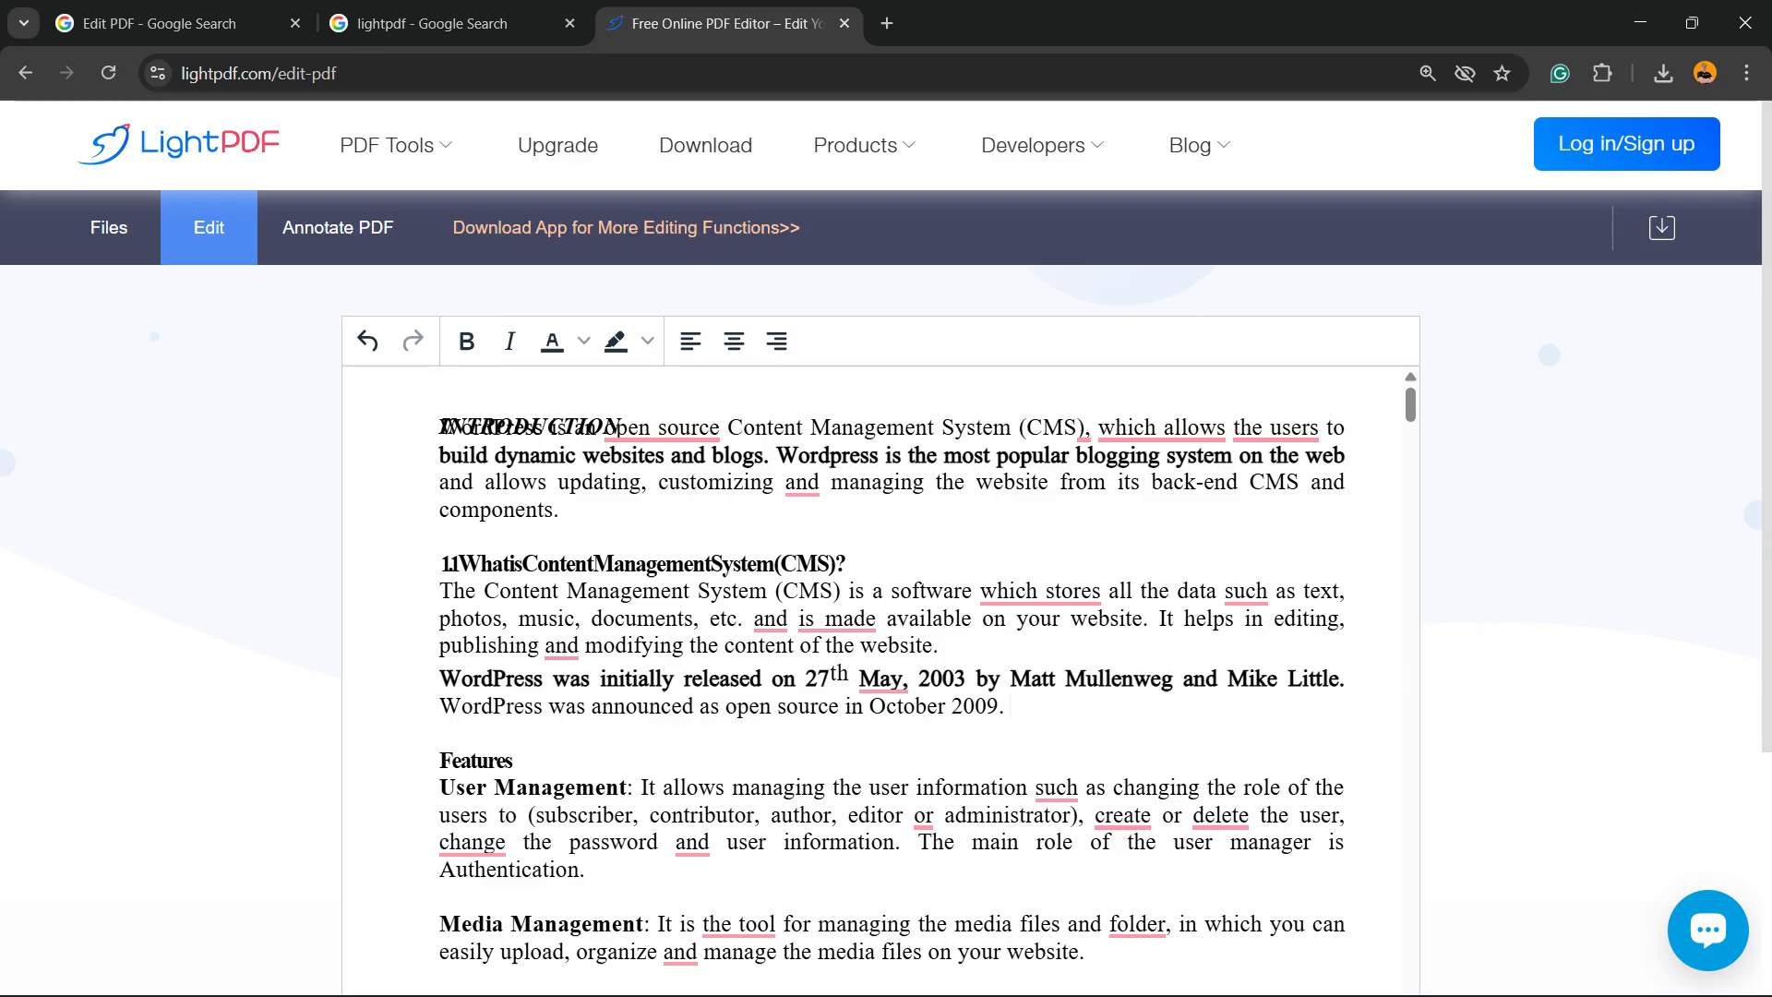
pyautogui.write('yujuy')
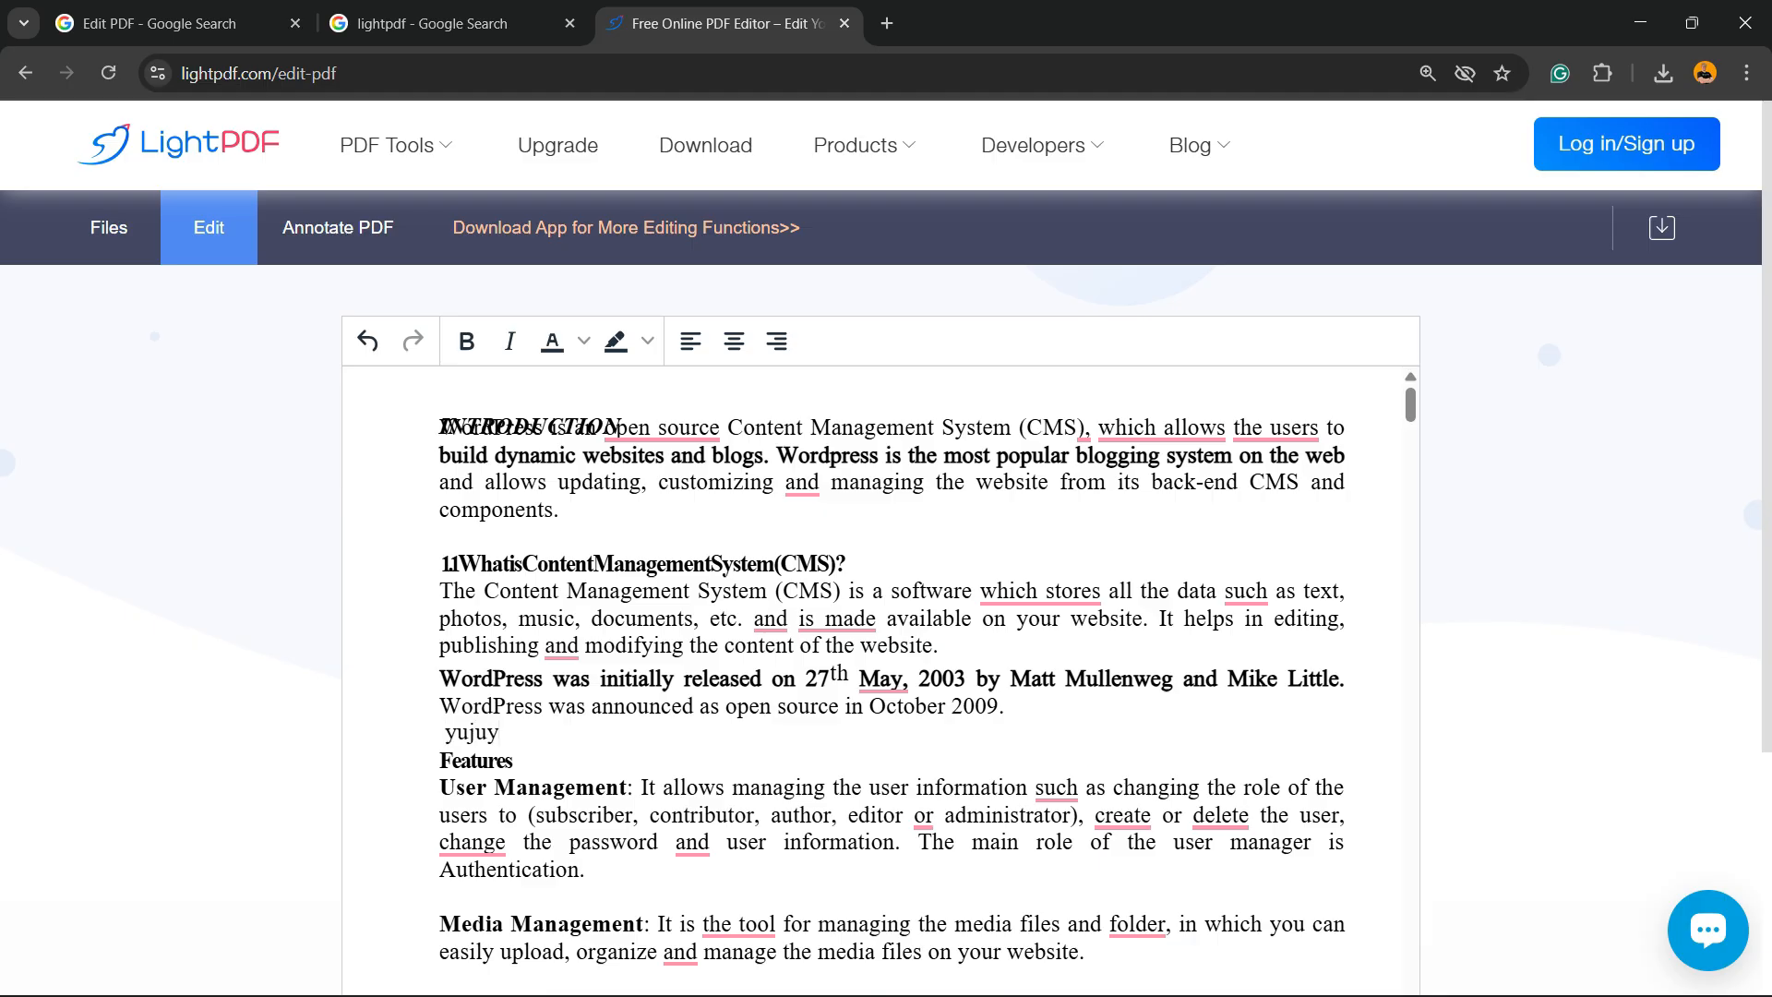
pyautogui.write('tgtg')
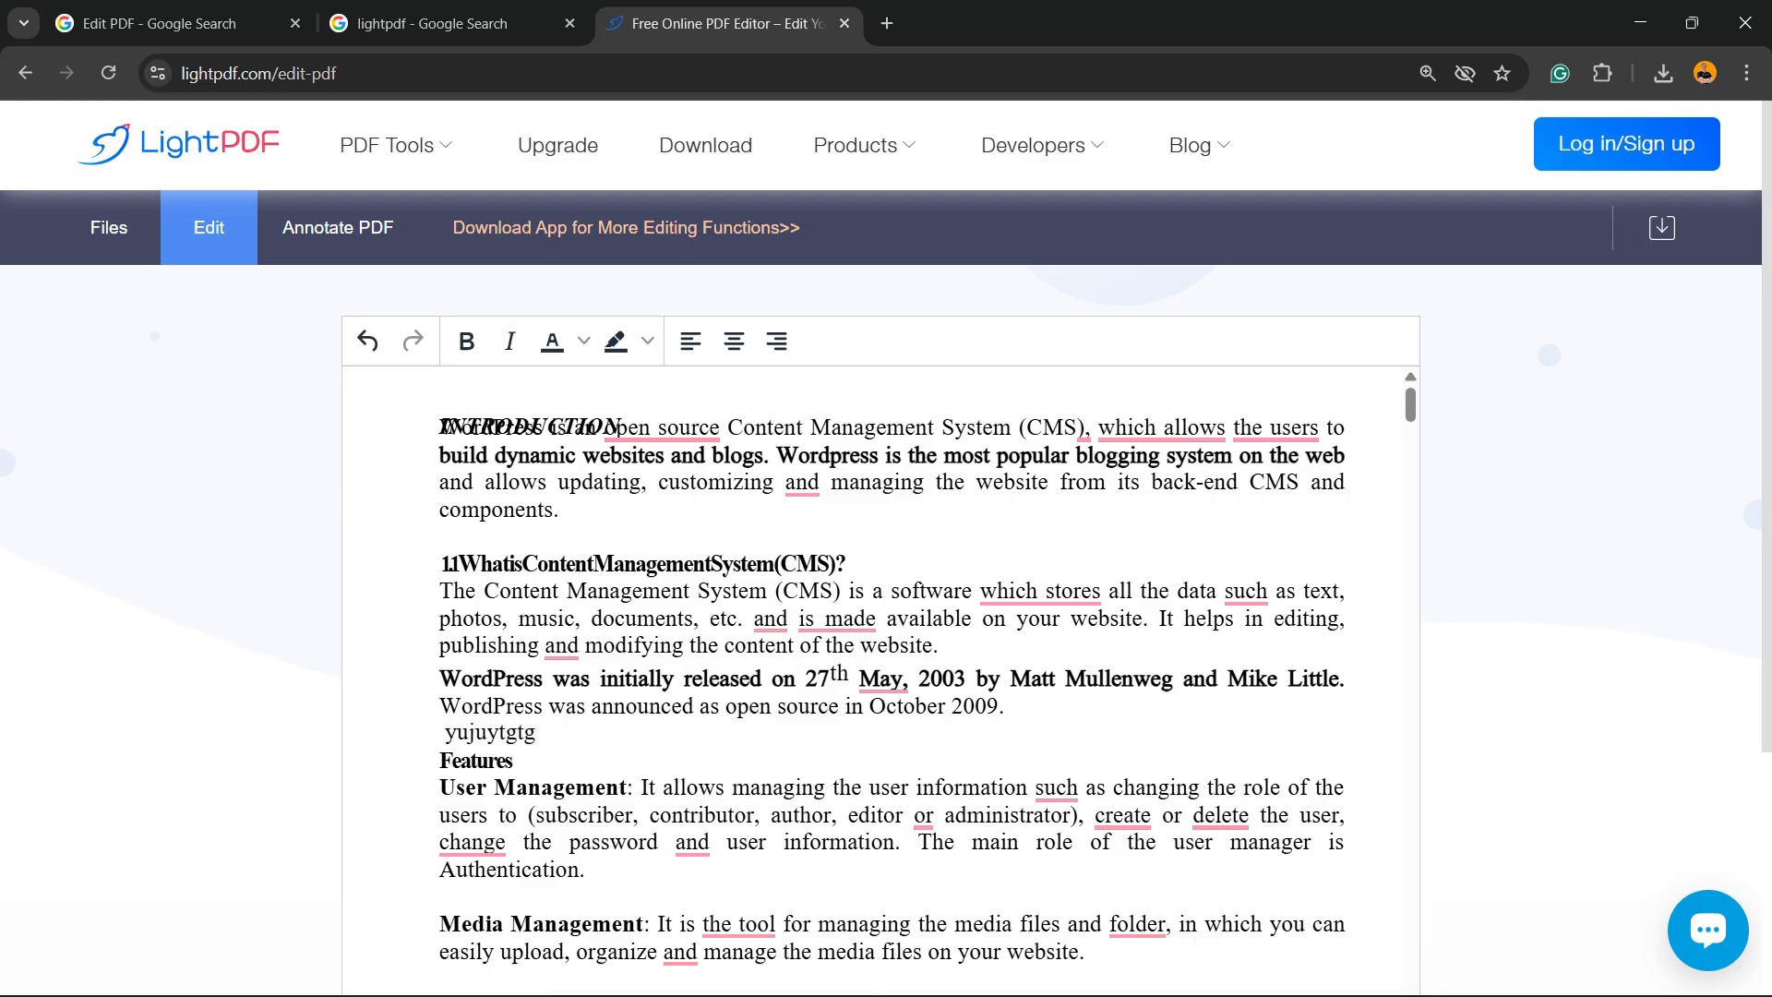
pyautogui.doubleClick(487, 733)
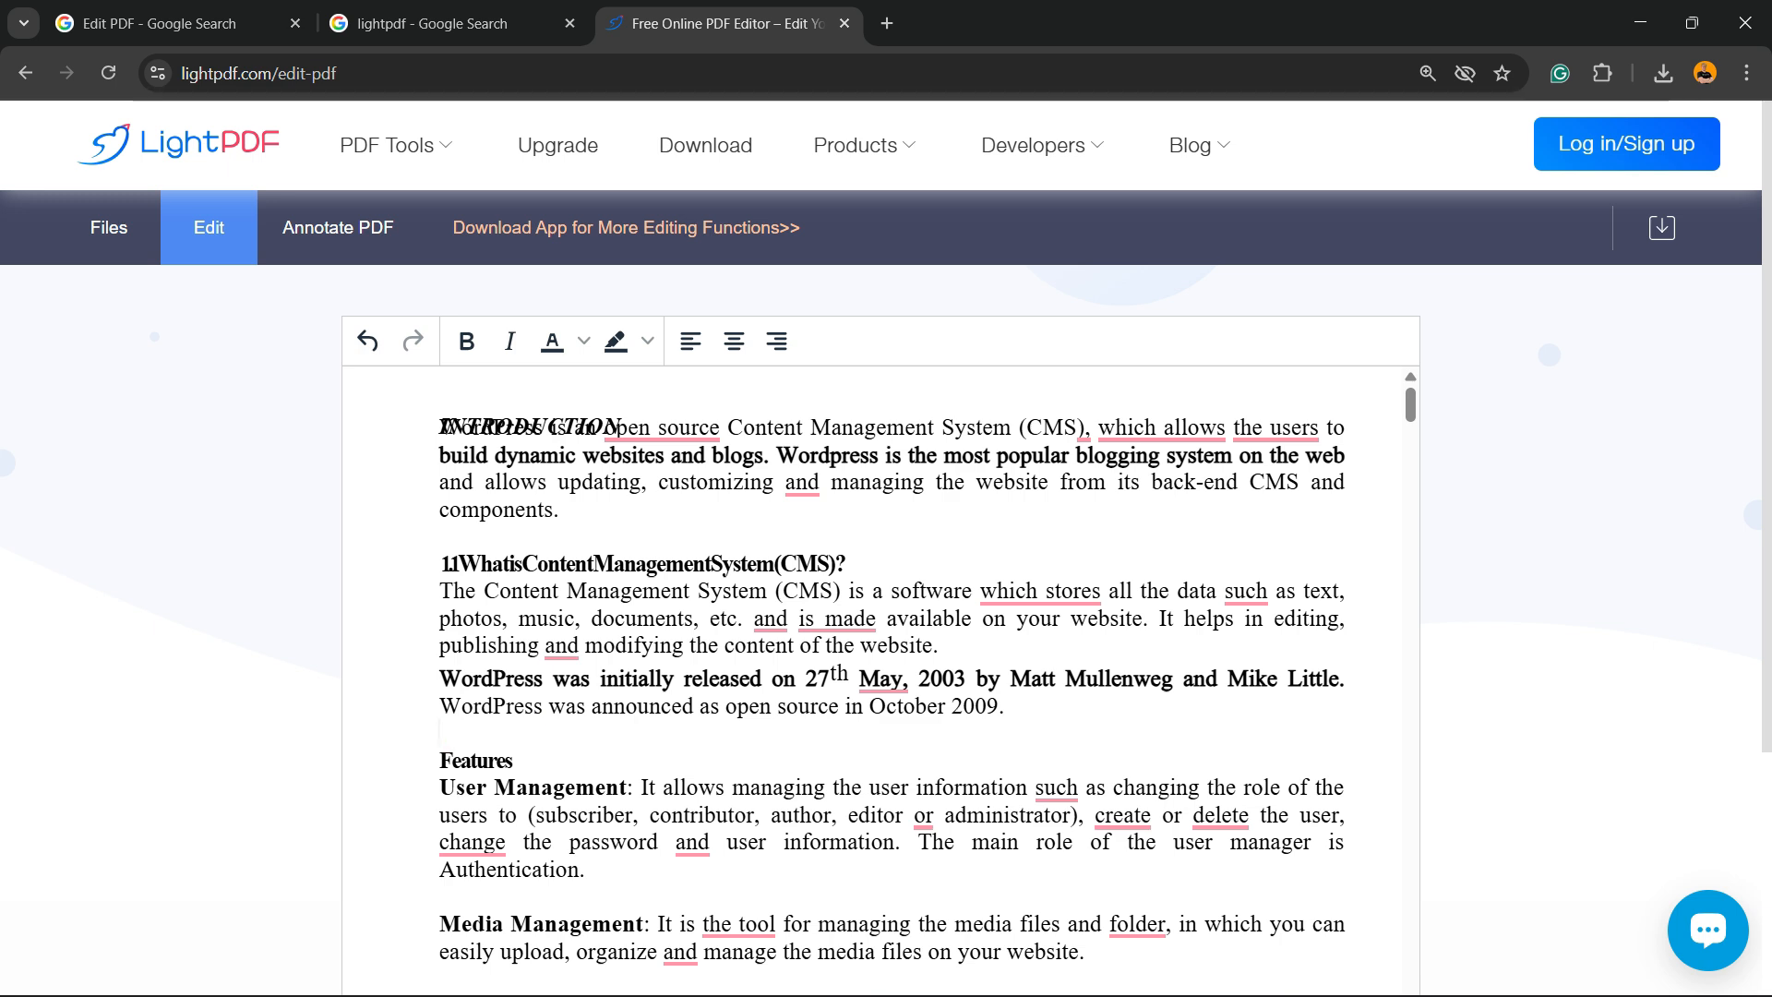
pyautogui.click(441, 398)
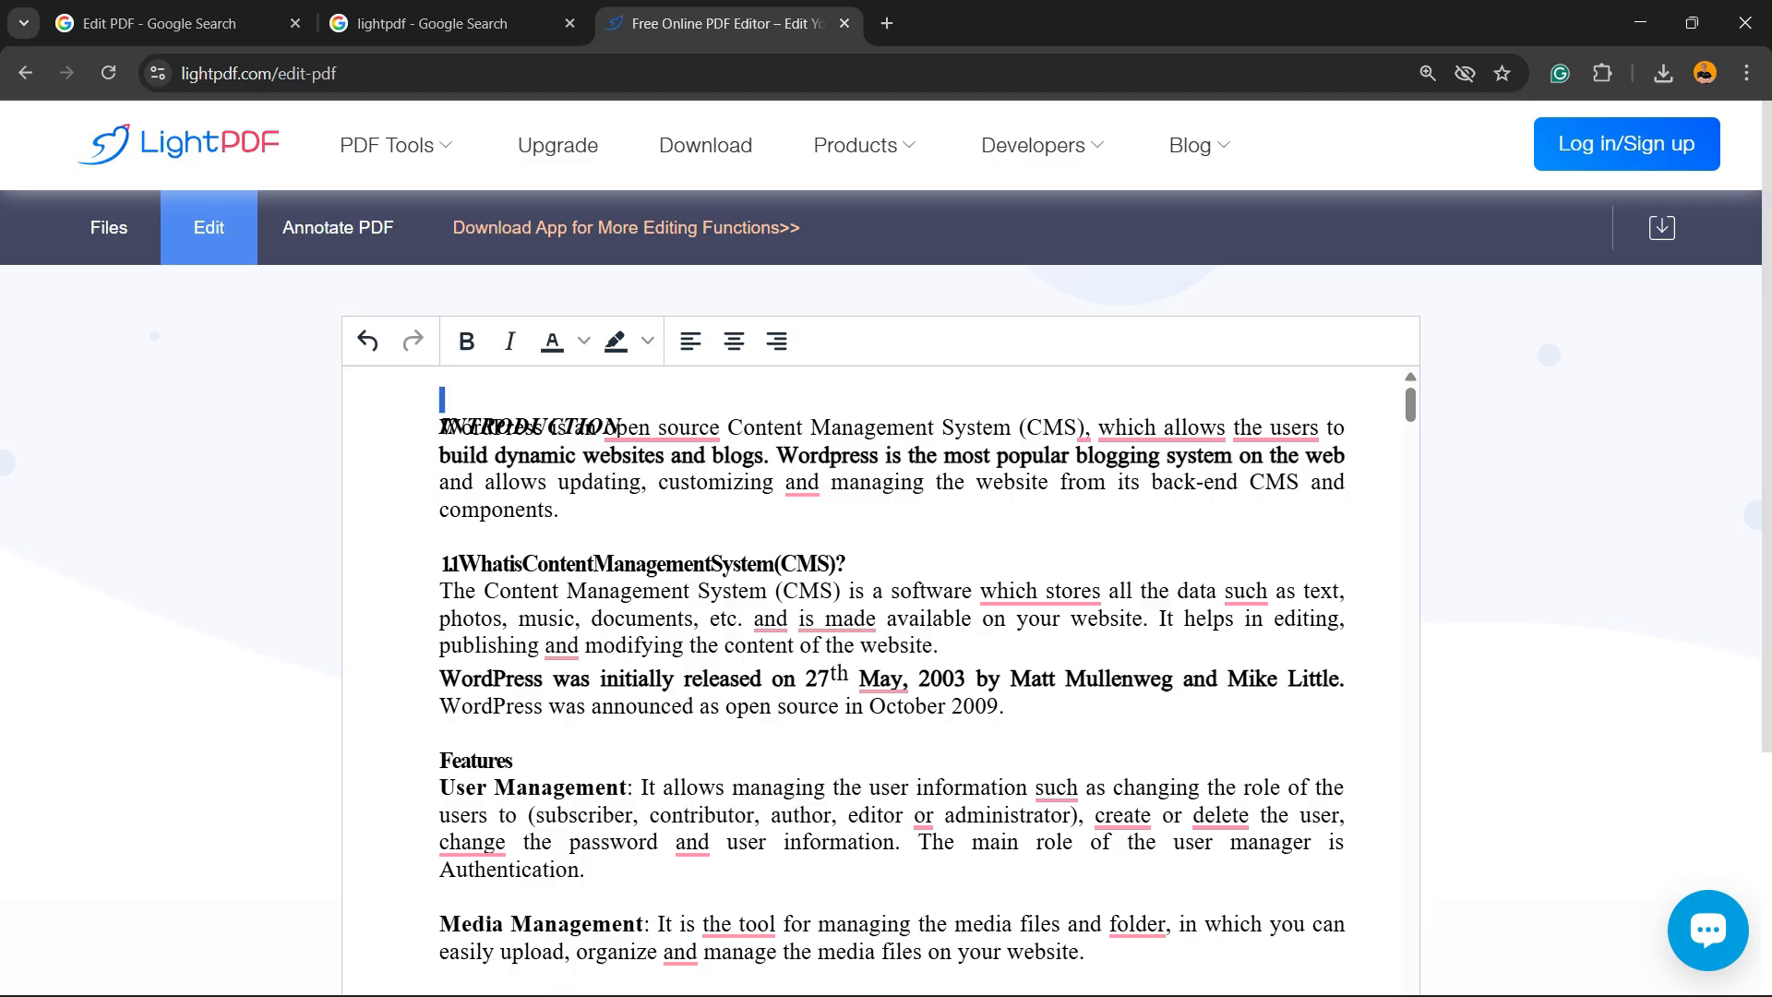
pyautogui.click(441, 731)
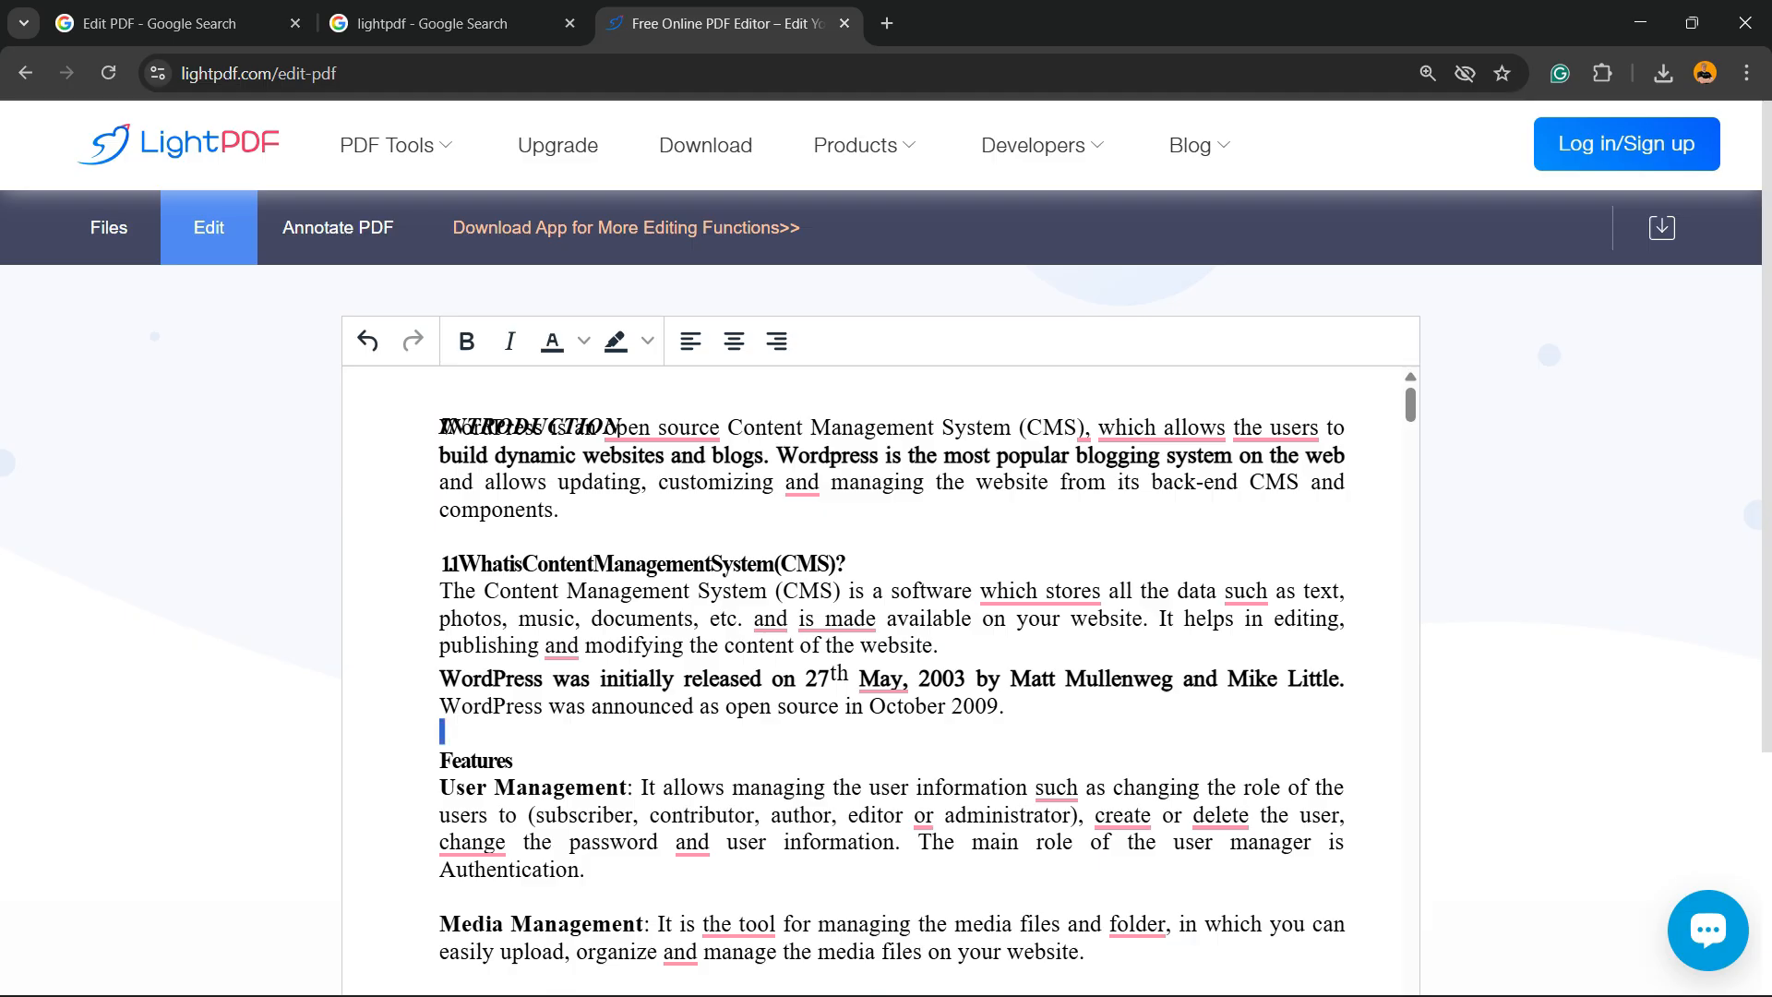
pyautogui.write('tgtg')
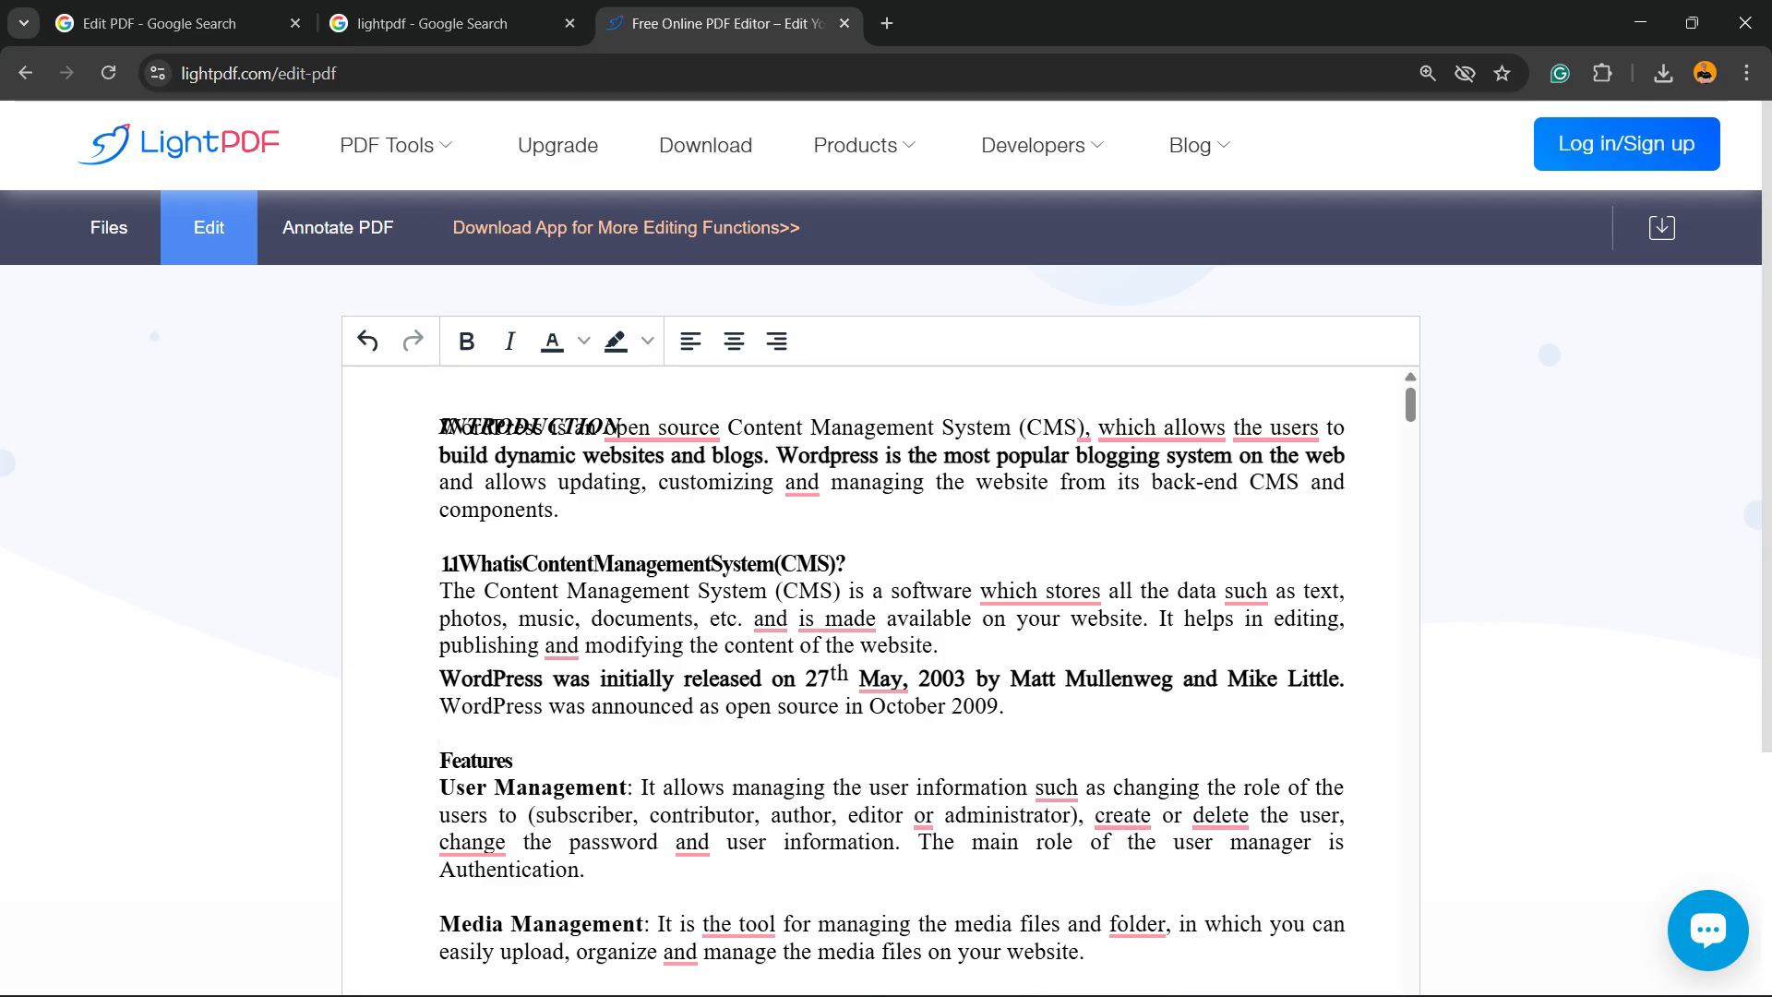
# - Download the edited PDF with its bolded sentences
pyautogui.click(1659, 227)
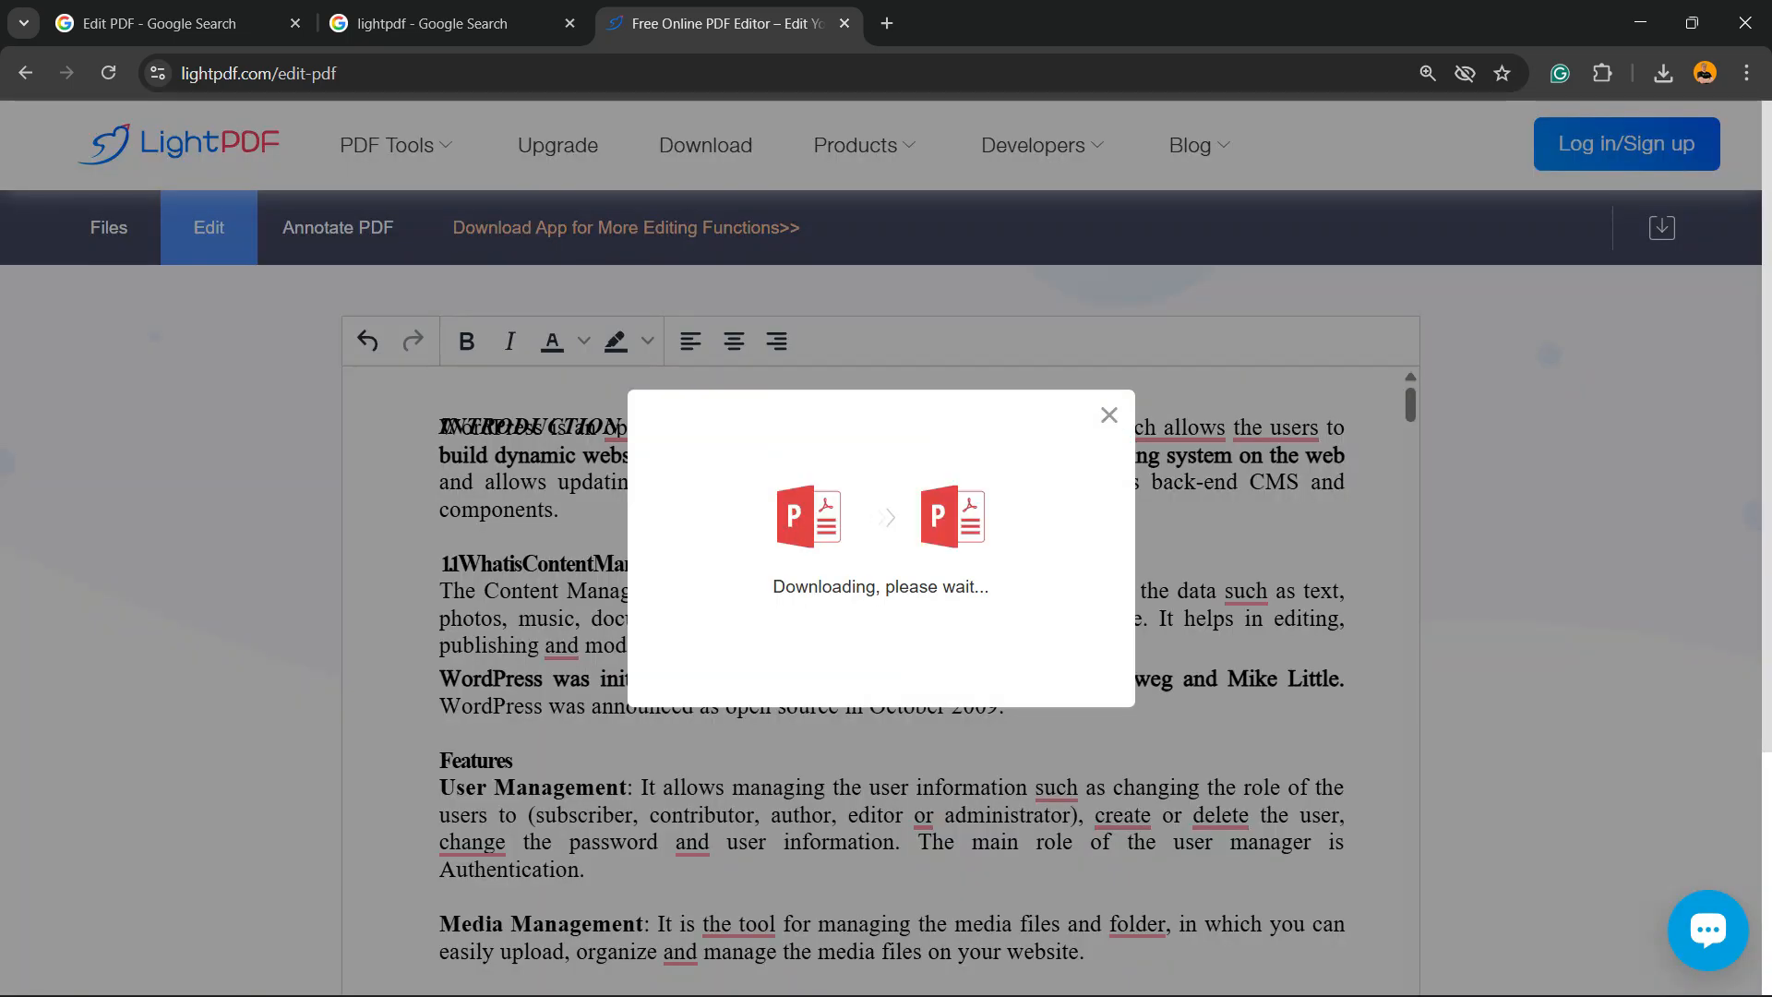